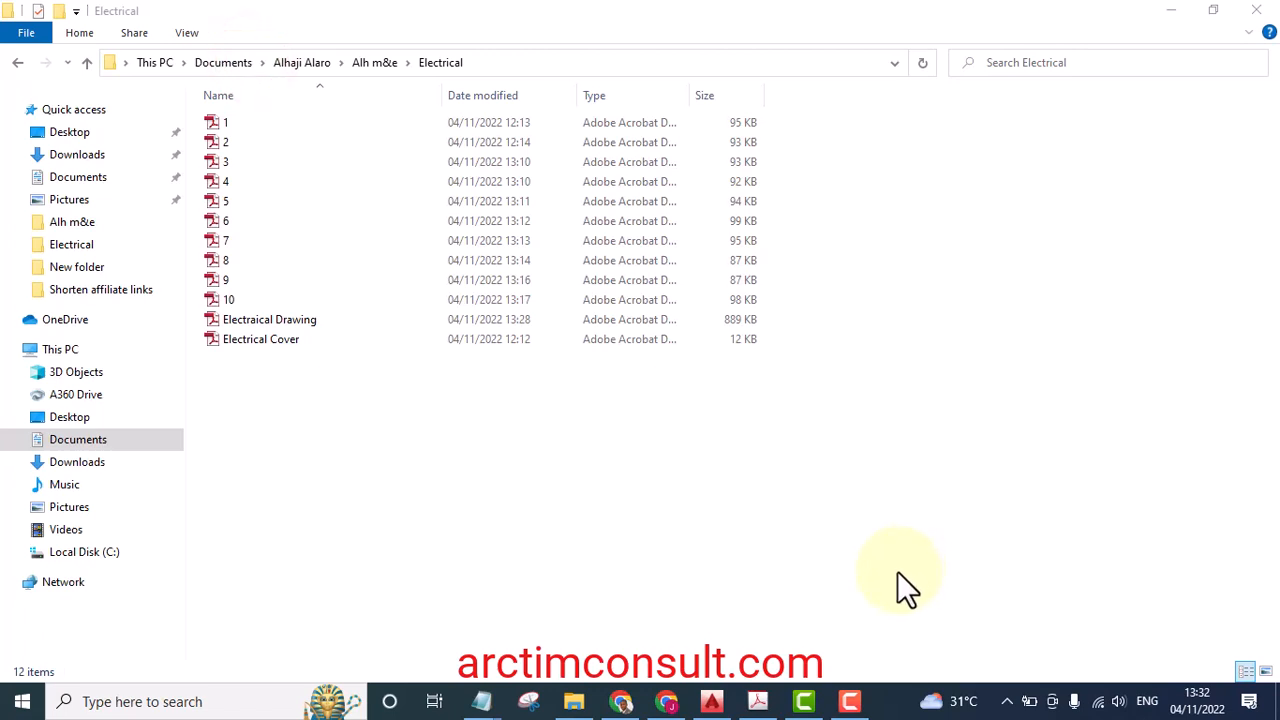
pyautogui.moveTo(810, 130)
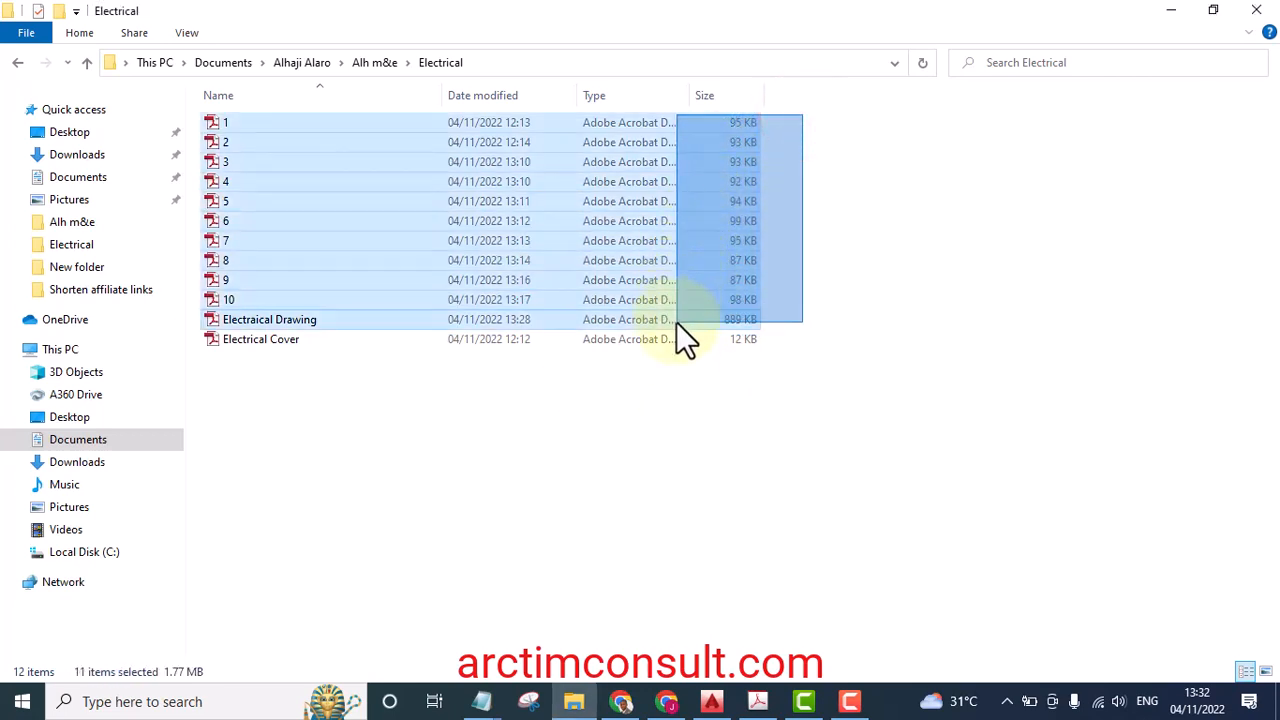
pyautogui.moveTo(995, 345)
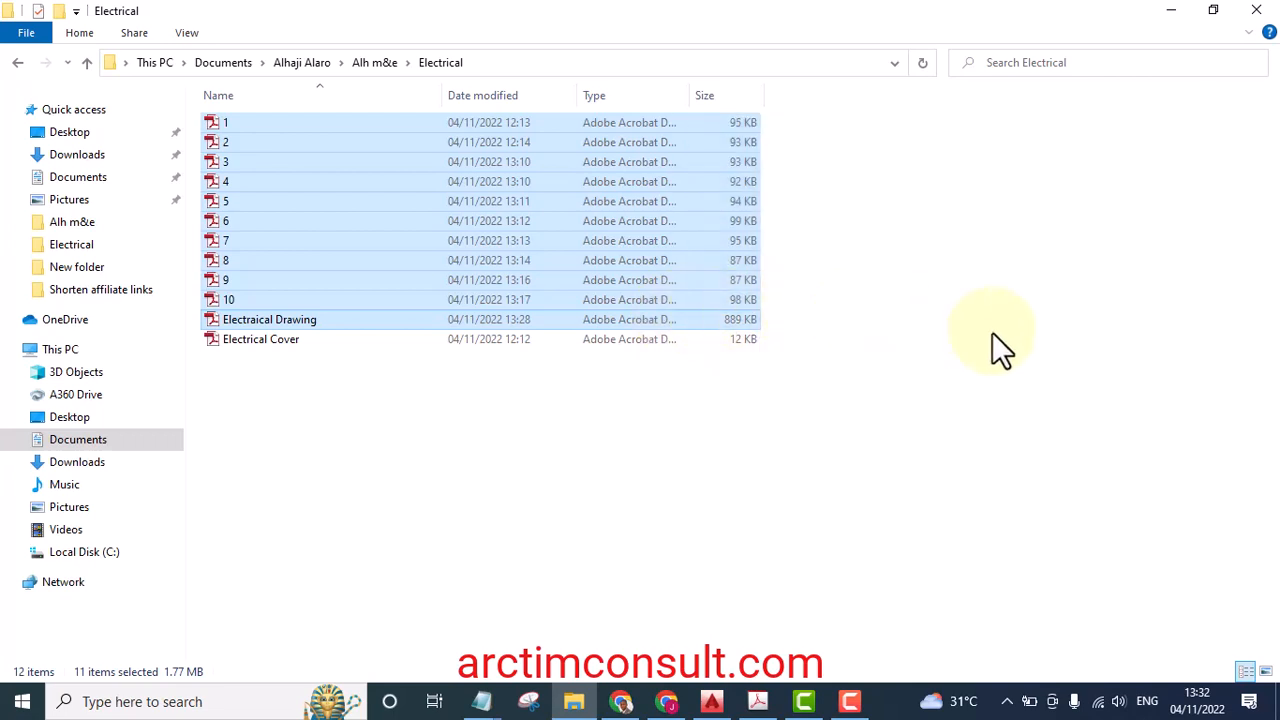
# Open the existing Electraical Drawing PDF from File Explorer to preview its 11 pages
pyautogui.click(410, 430)
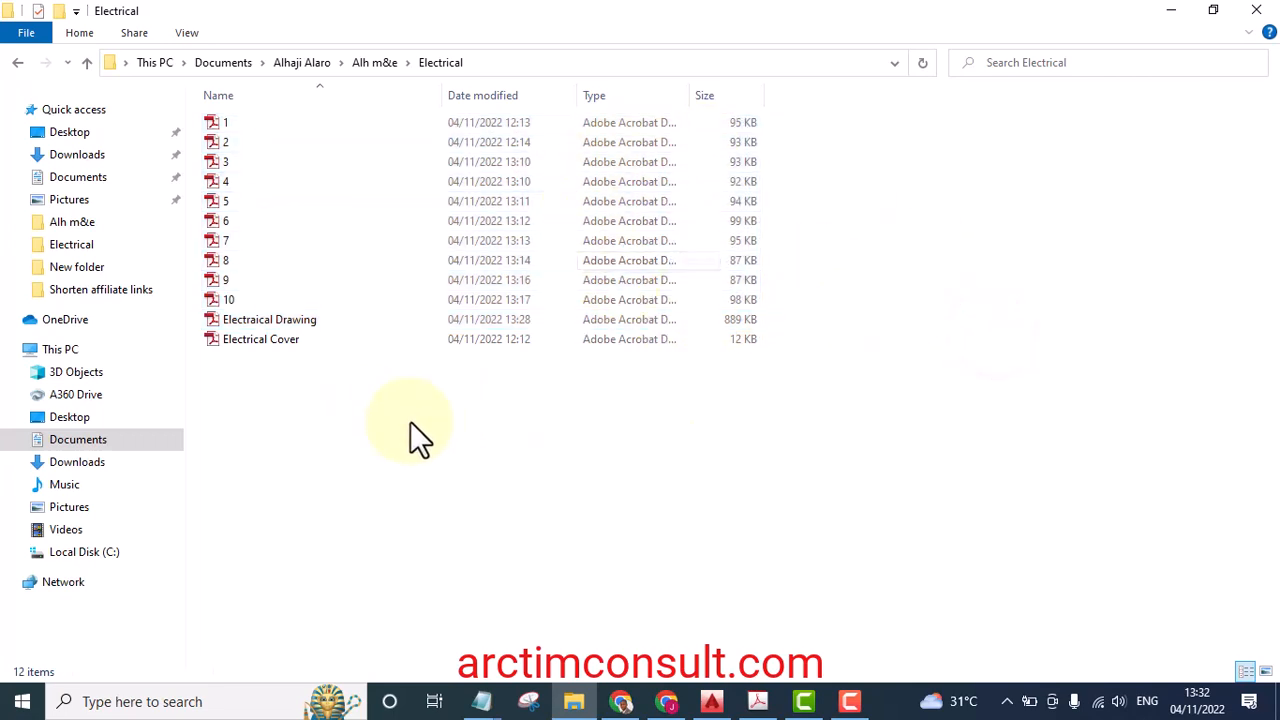
pyautogui.moveTo(375, 418)
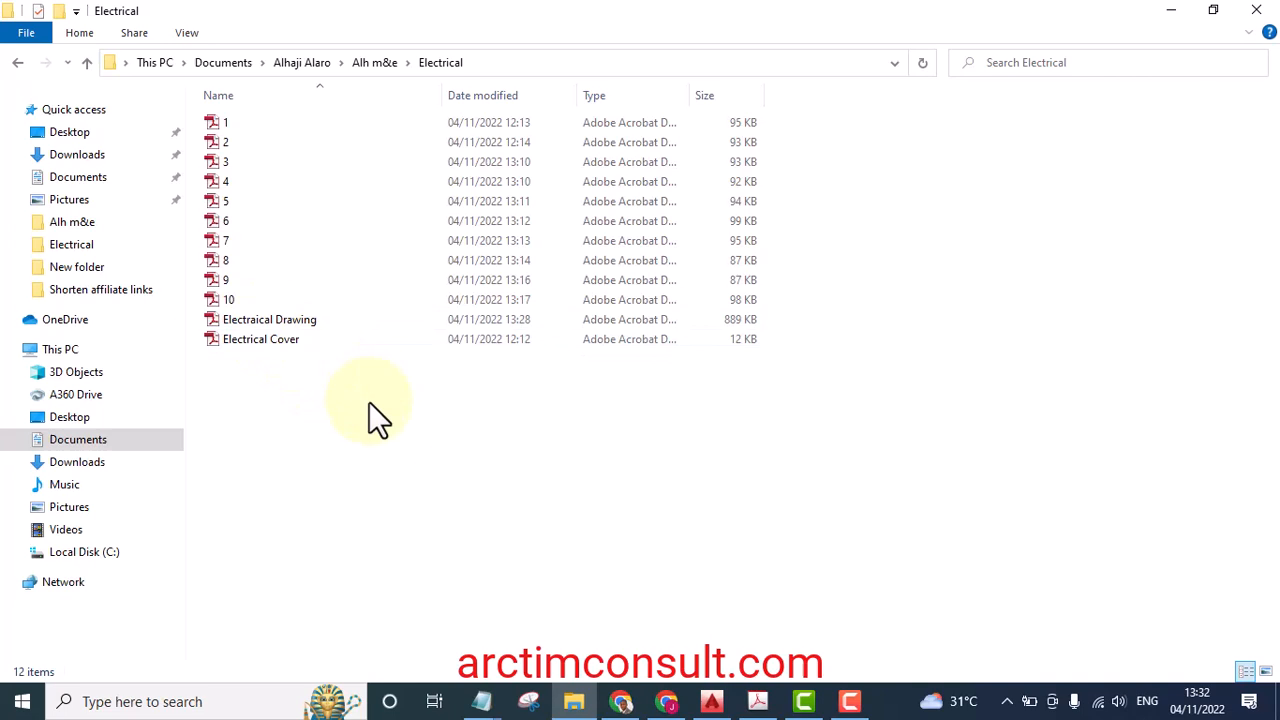
pyautogui.moveTo(800, 135)
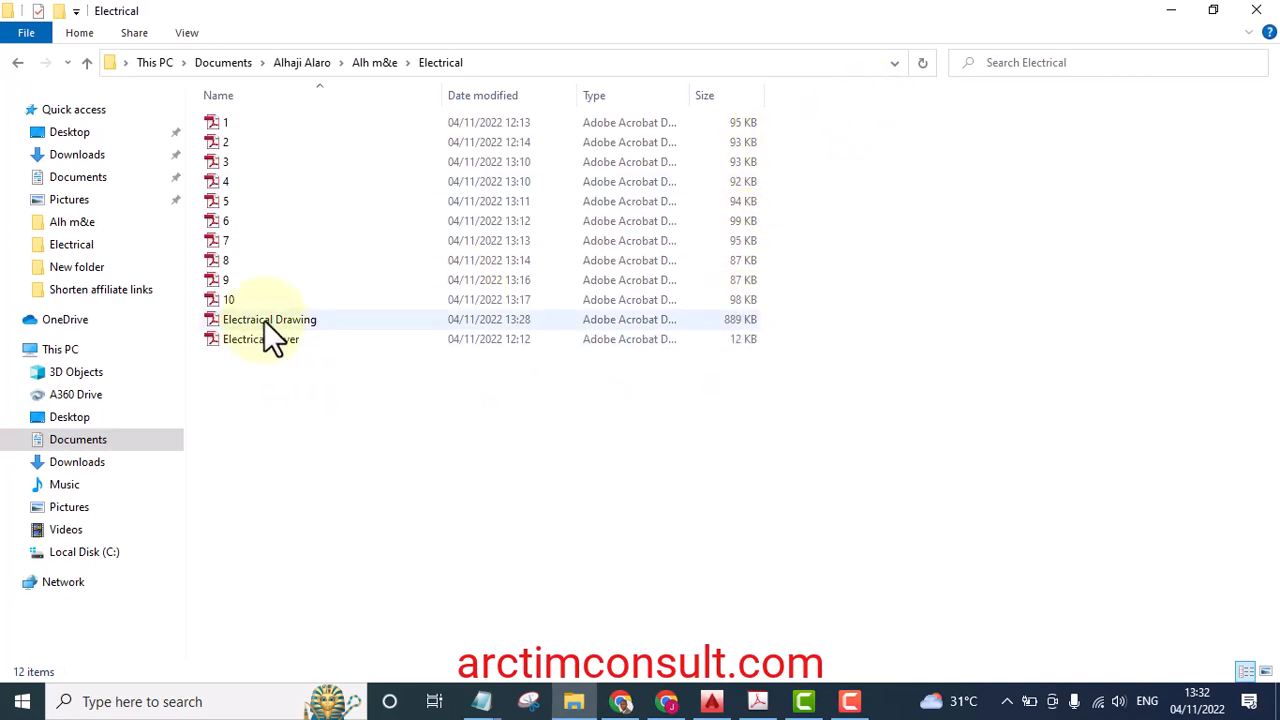
pyautogui.rightClick(268, 319)
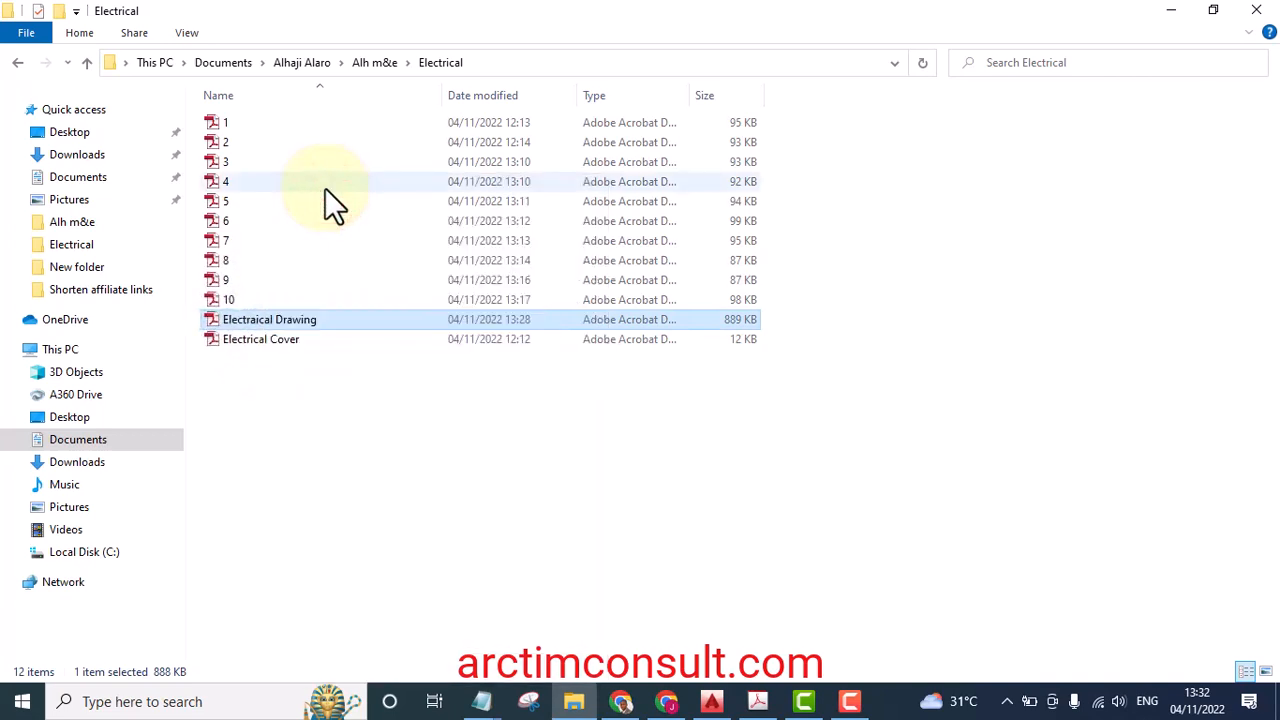
pyautogui.doubleClick(269, 319)
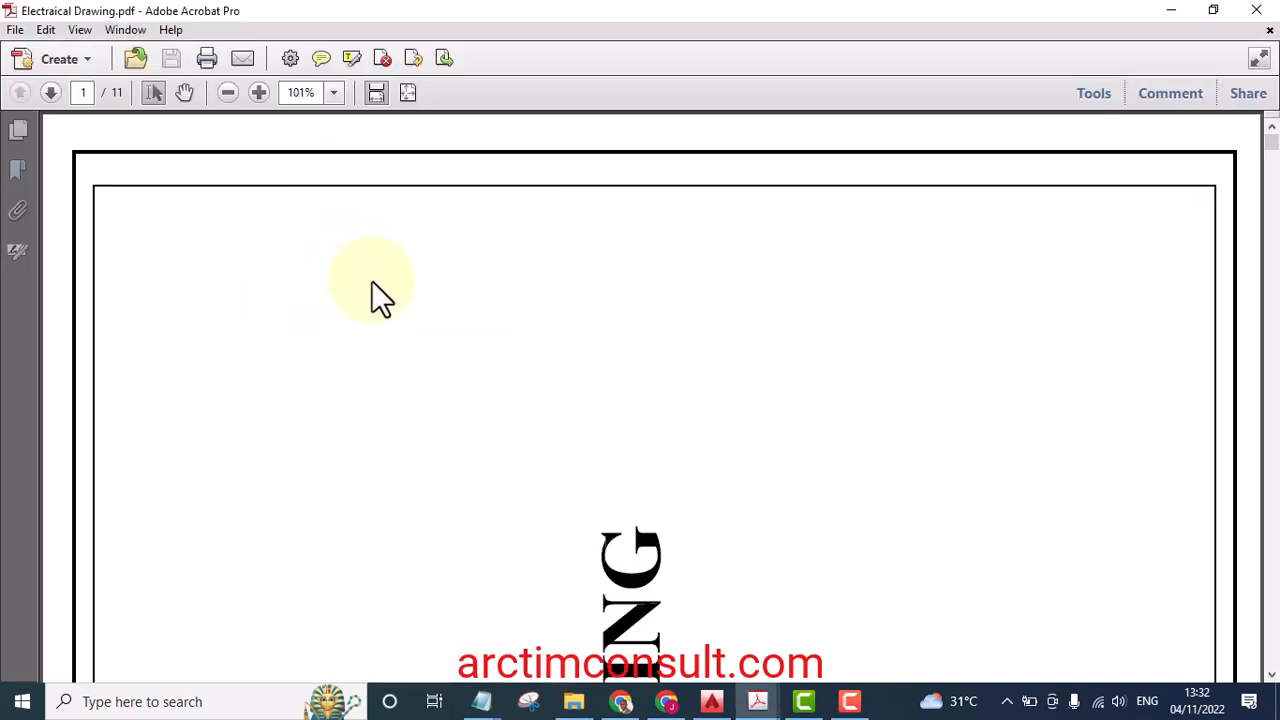
pyautogui.click(20, 92)
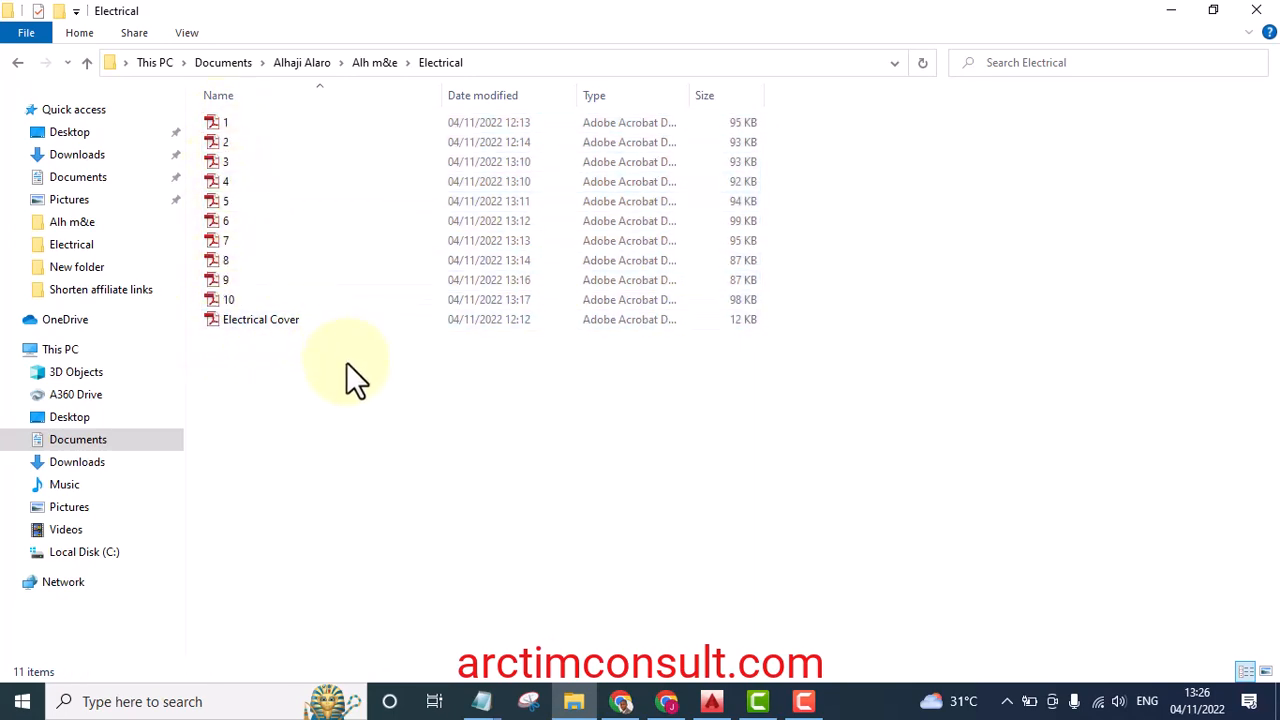
pyautogui.moveTo(425, 445)
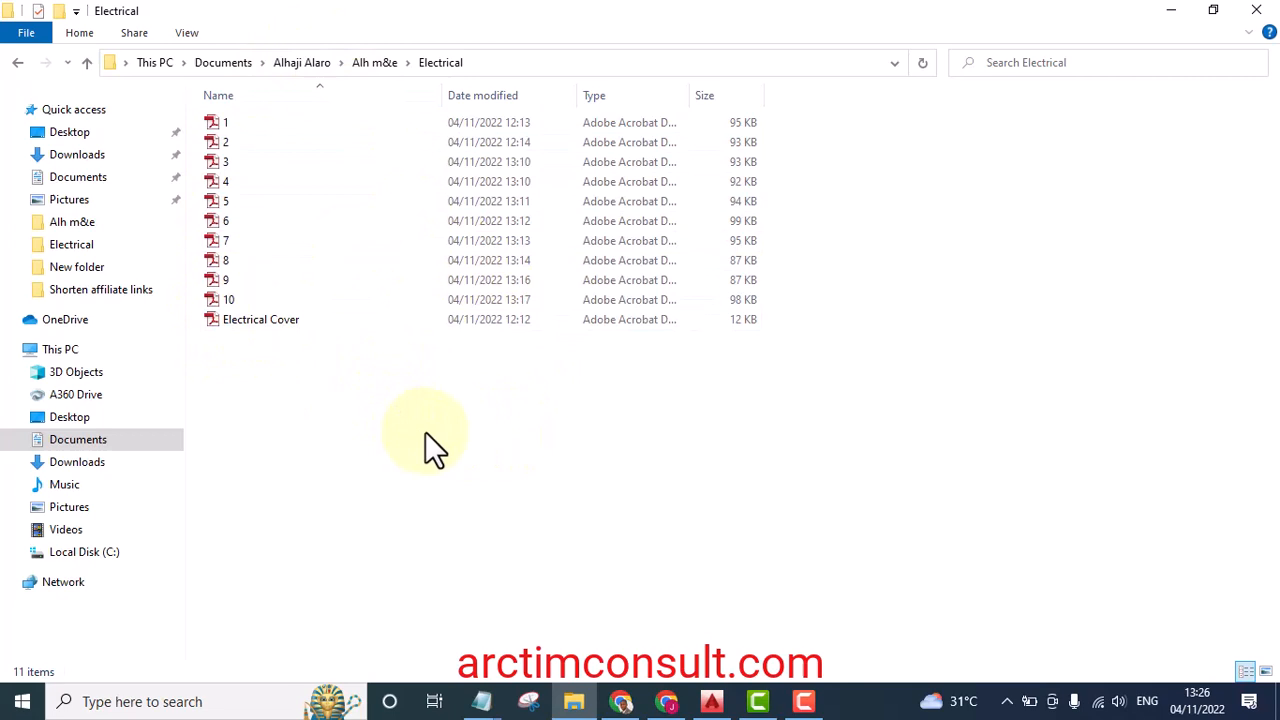
pyautogui.moveTo(835, 130)
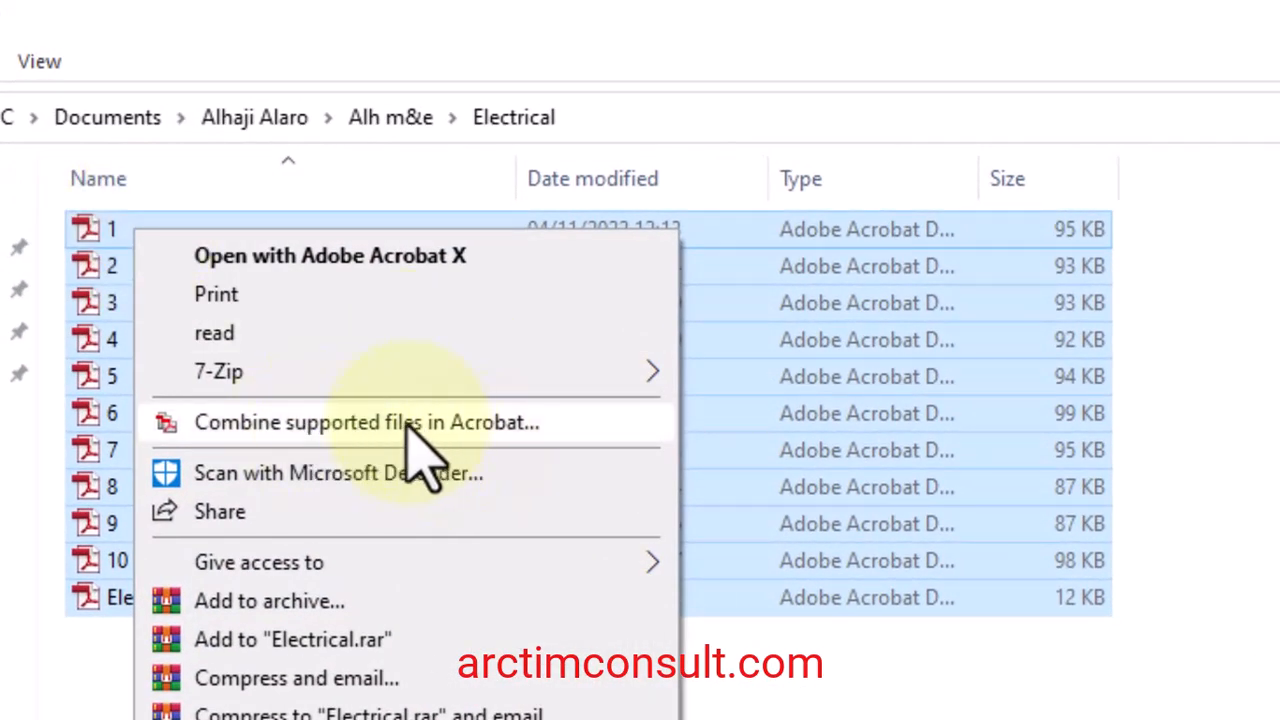
pyautogui.moveTo(330, 470)
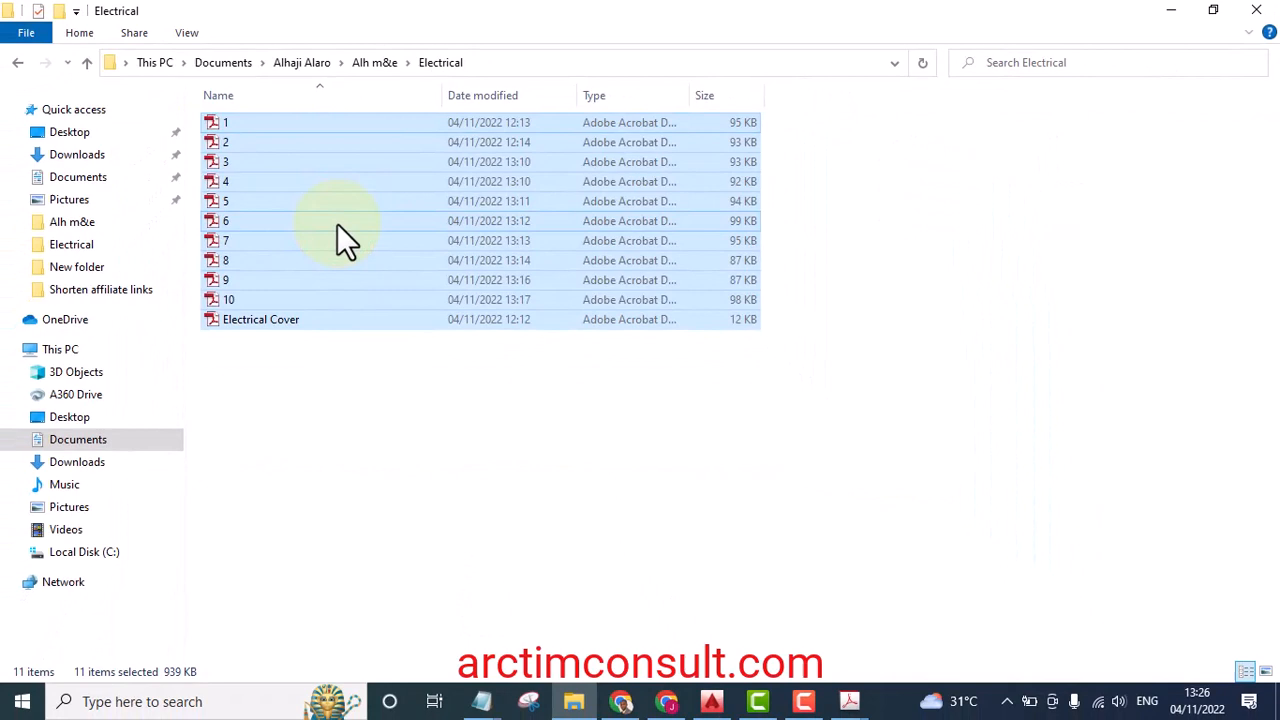
pyautogui.moveTo(700, 500)
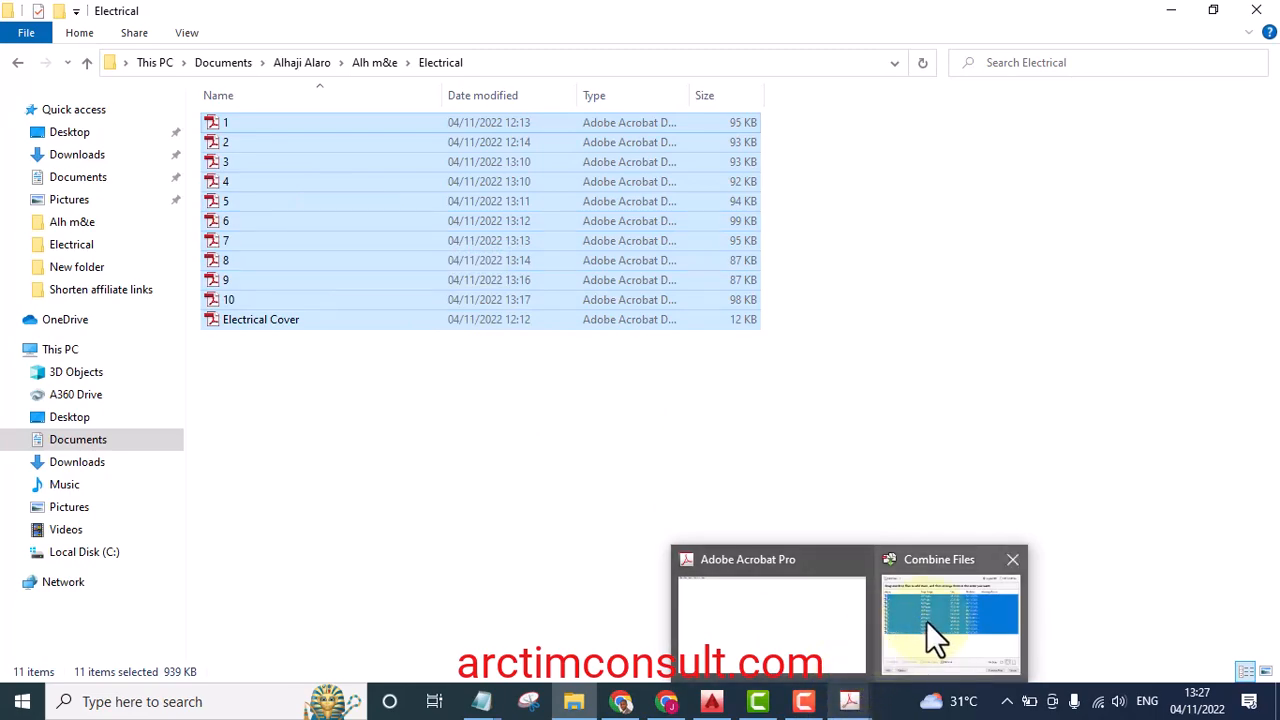
# Drag Electrical Cover to the top of the Combine Files list, above drawings 1–10
pyautogui.click(948, 615)
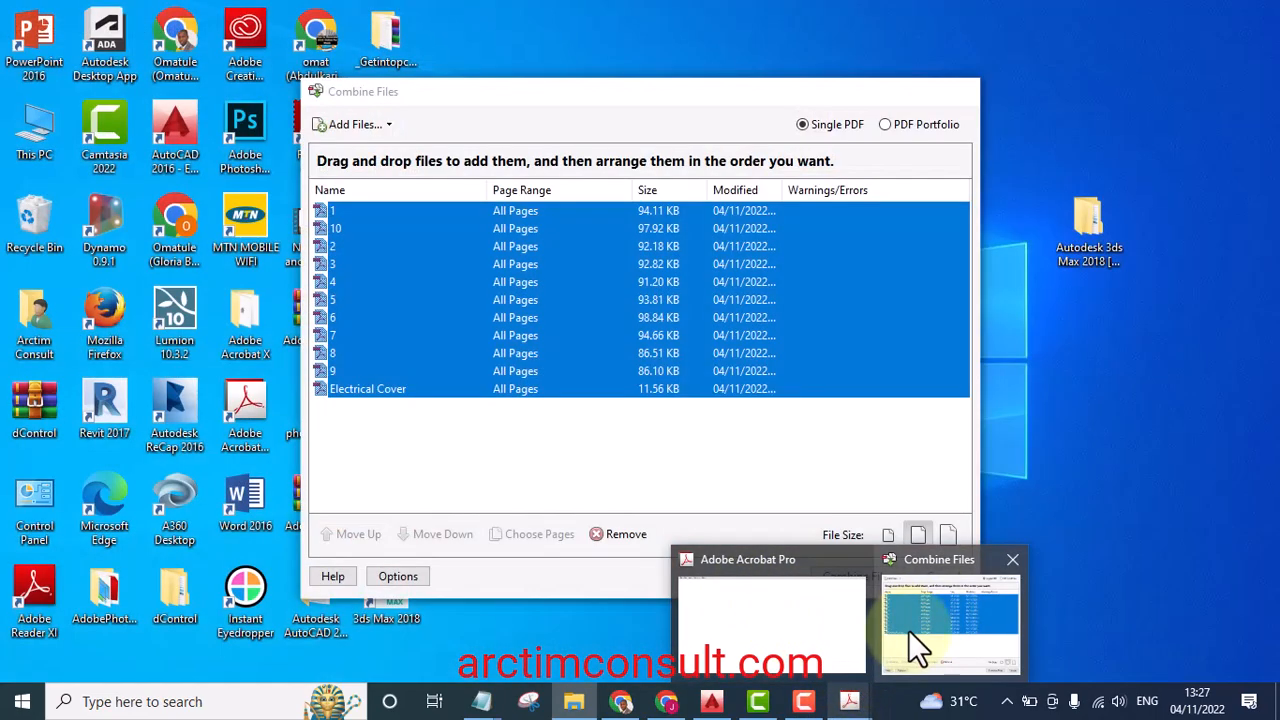
pyautogui.moveTo(945, 635)
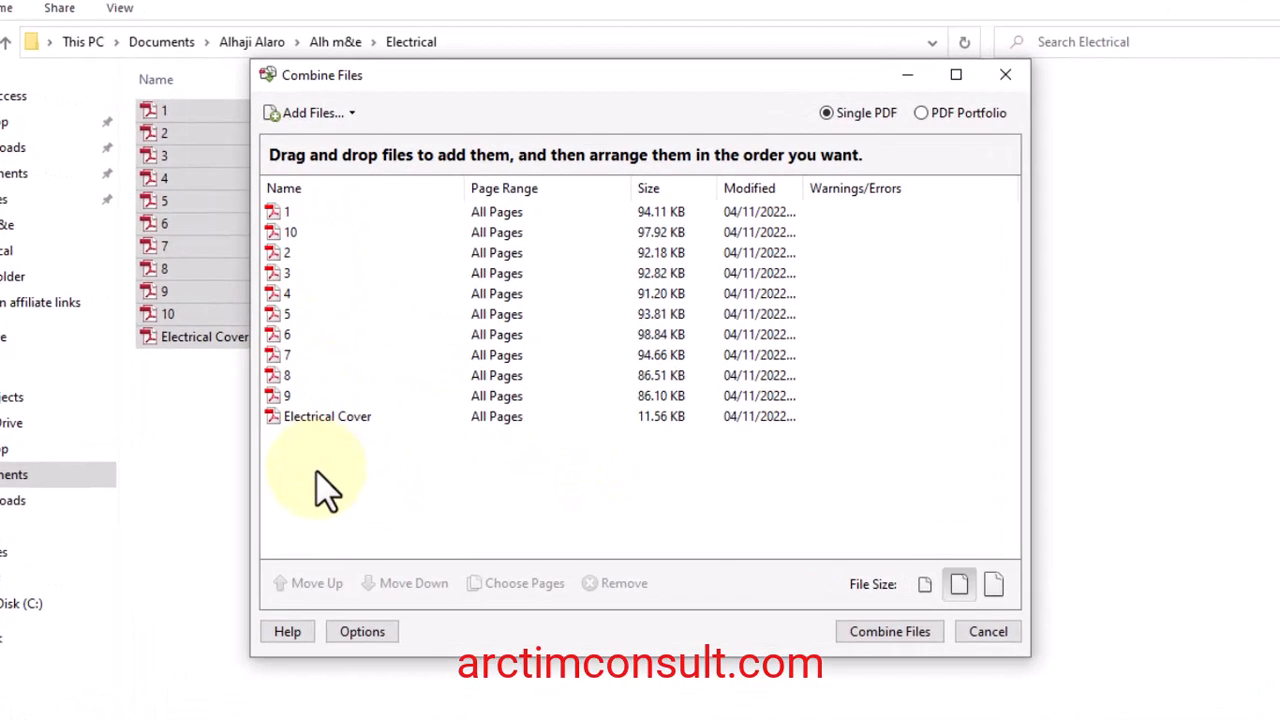
pyautogui.click(327, 416)
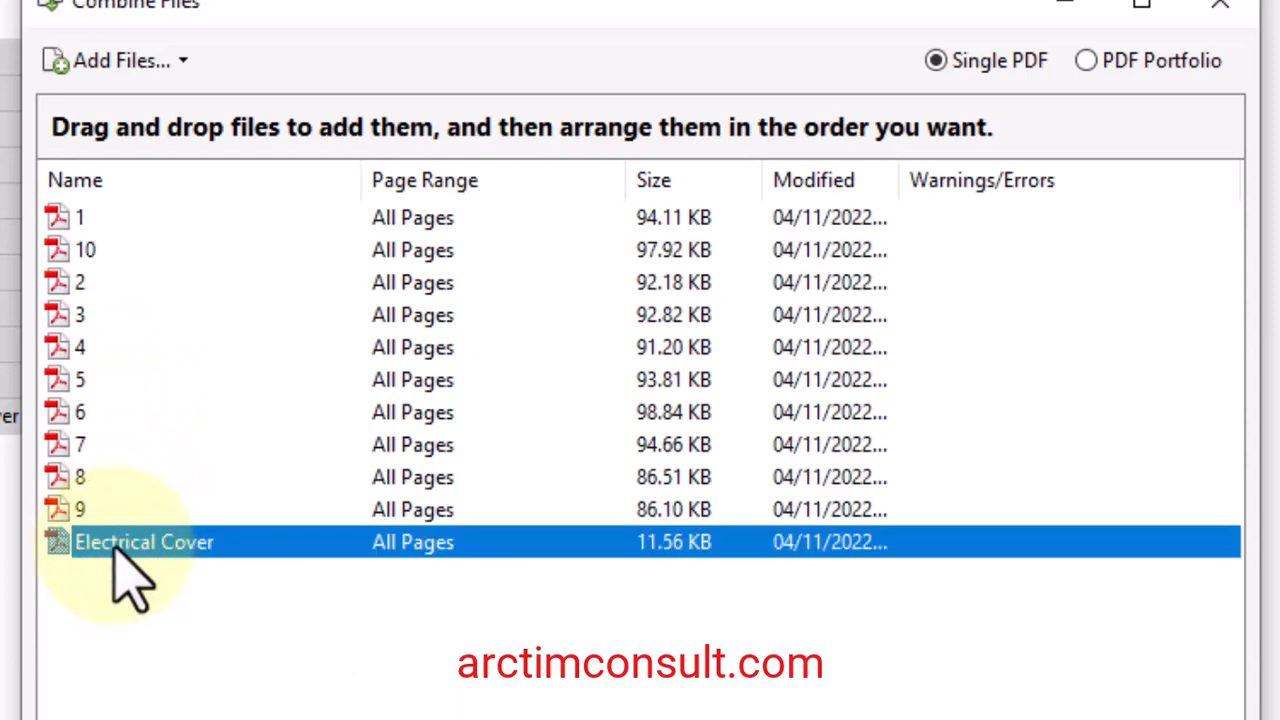
pyautogui.moveTo(145, 541); pyautogui.dragTo(130, 230)
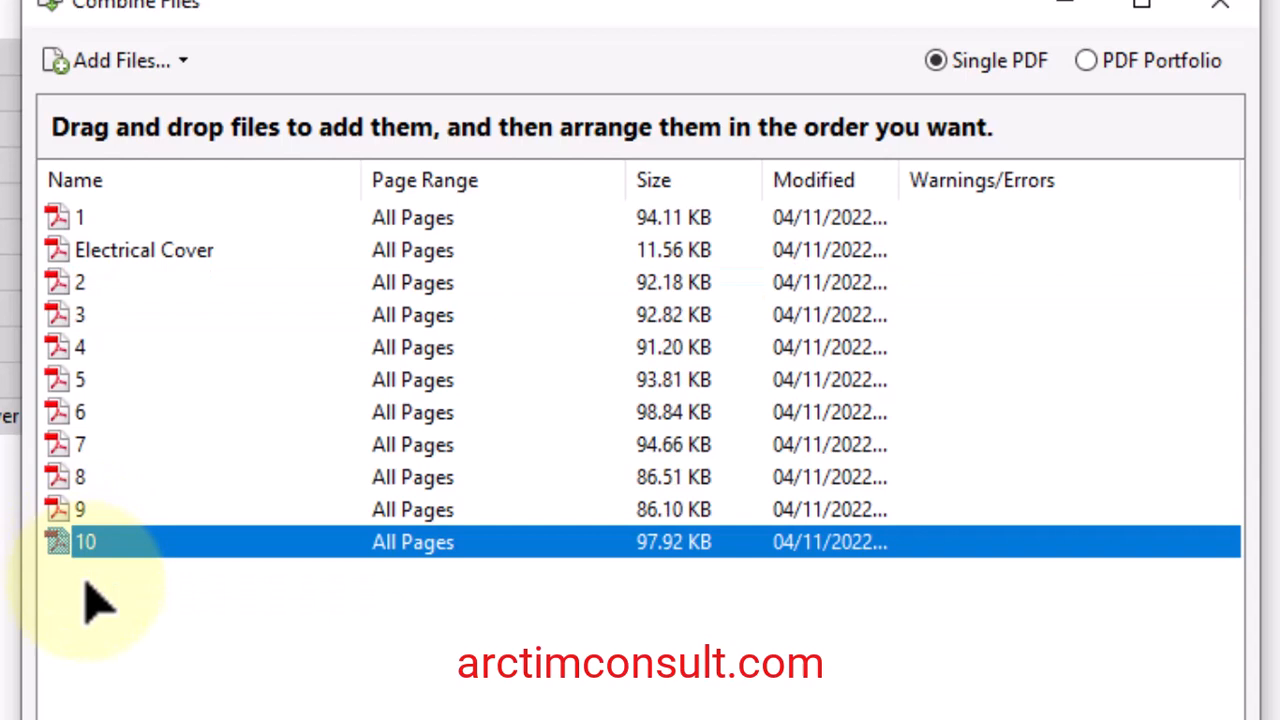
pyautogui.moveTo(130, 260)
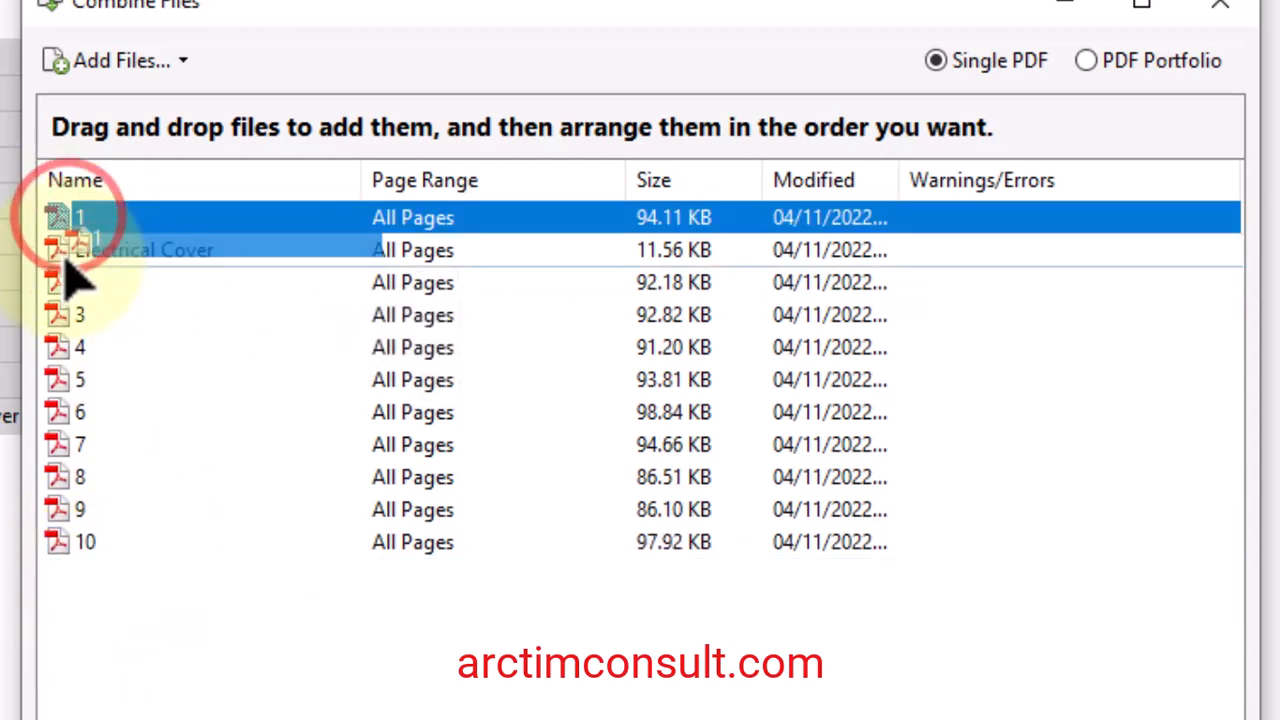
pyautogui.moveTo(80, 217); pyautogui.dragTo(210, 630)
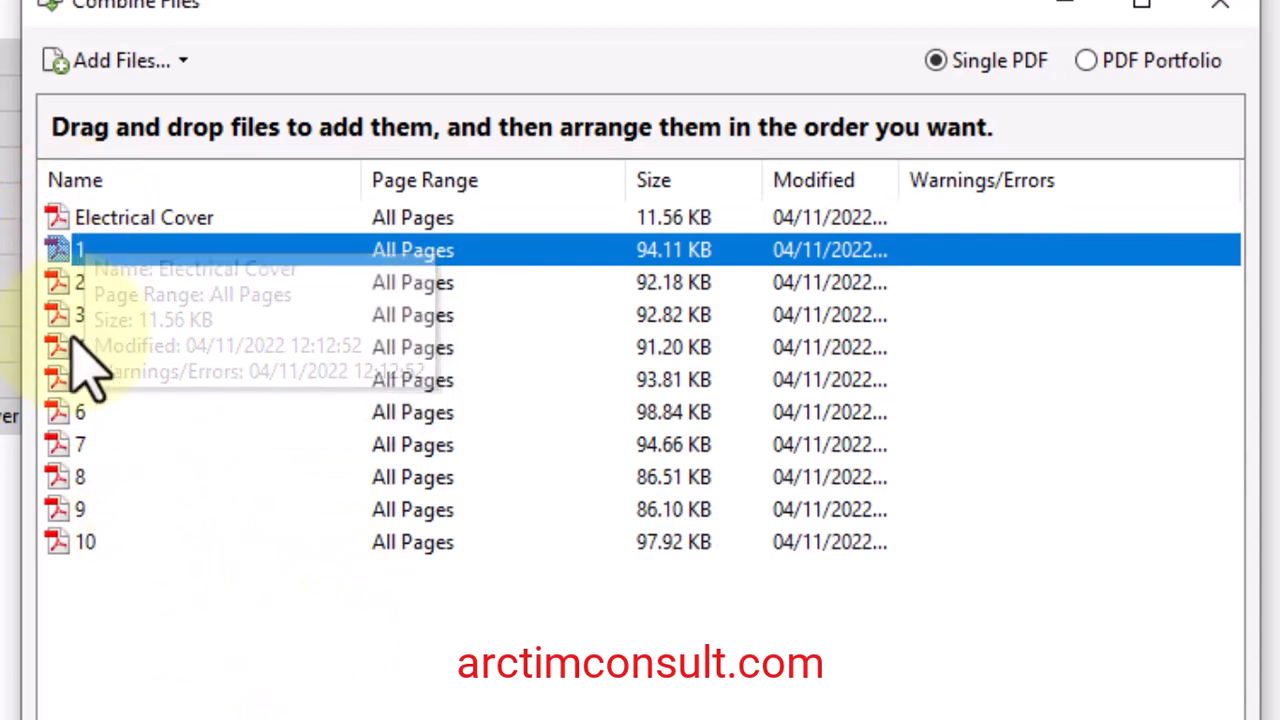
pyautogui.moveTo(95, 310)
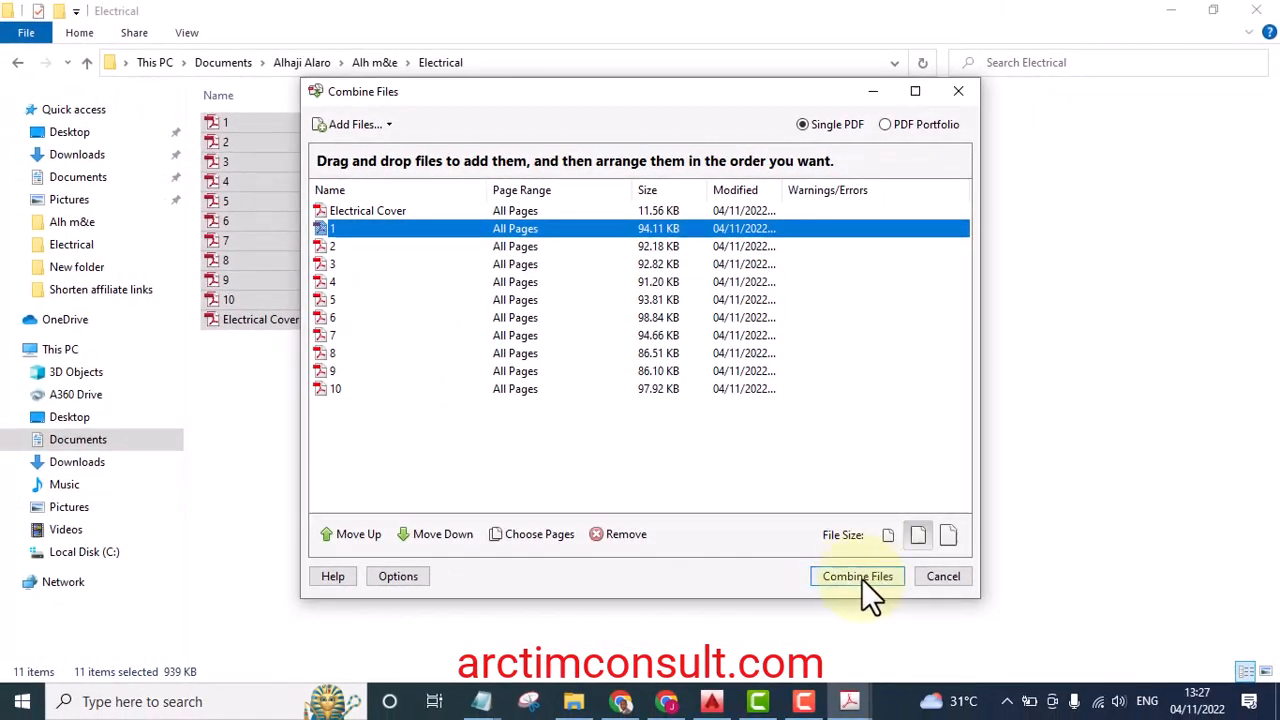
# Combine the ordered files into Binder1.pdf and page through its 11 sheets
pyautogui.click(857, 576)
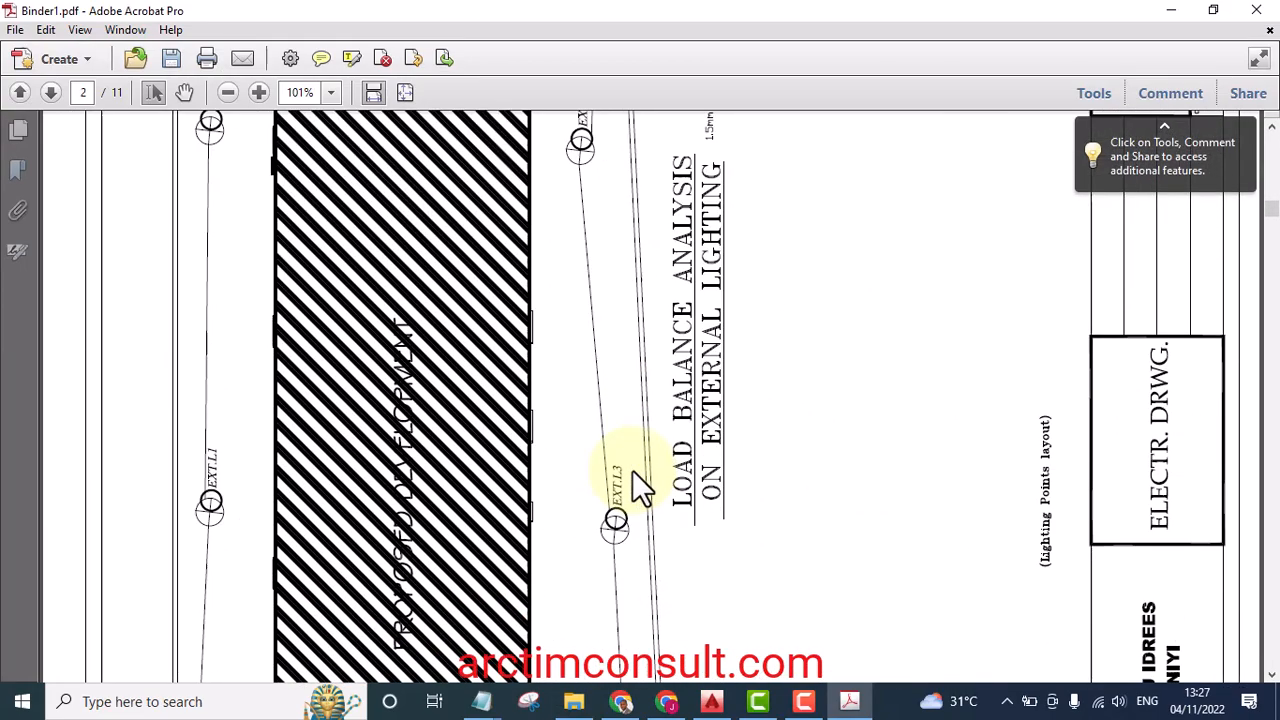
pyautogui.click(50, 92)
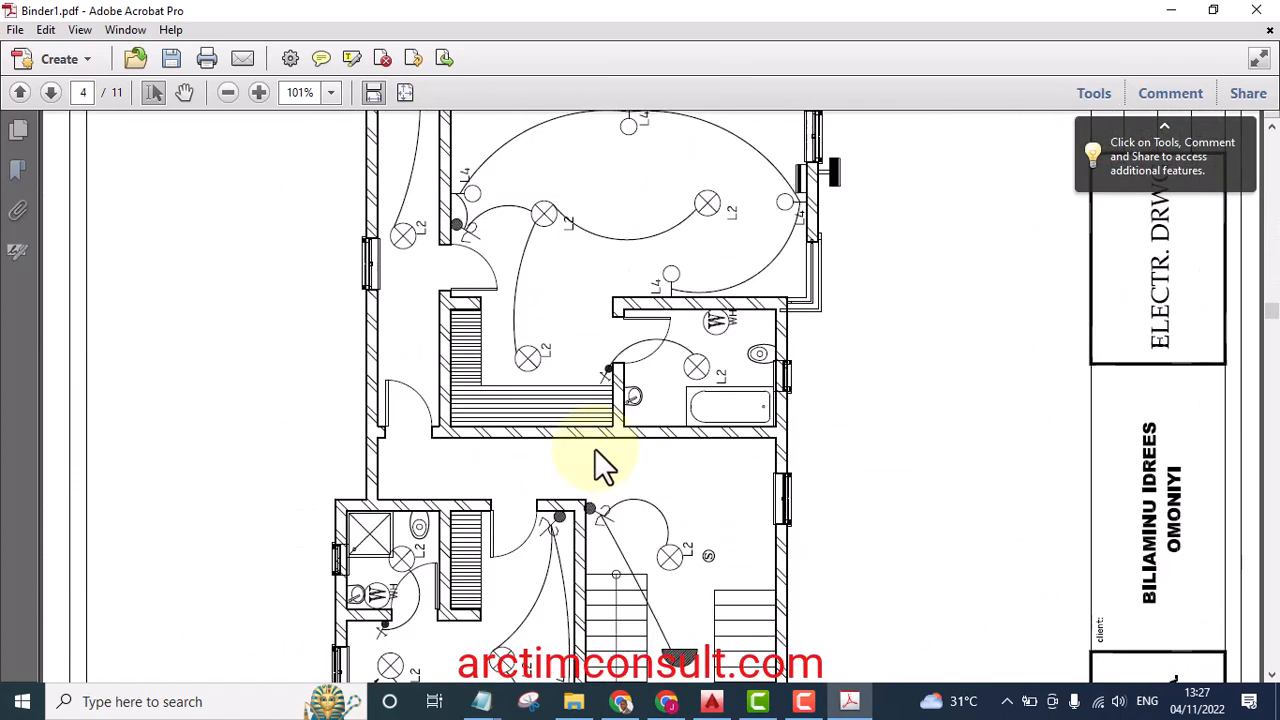
pyautogui.moveTo(115, 115)
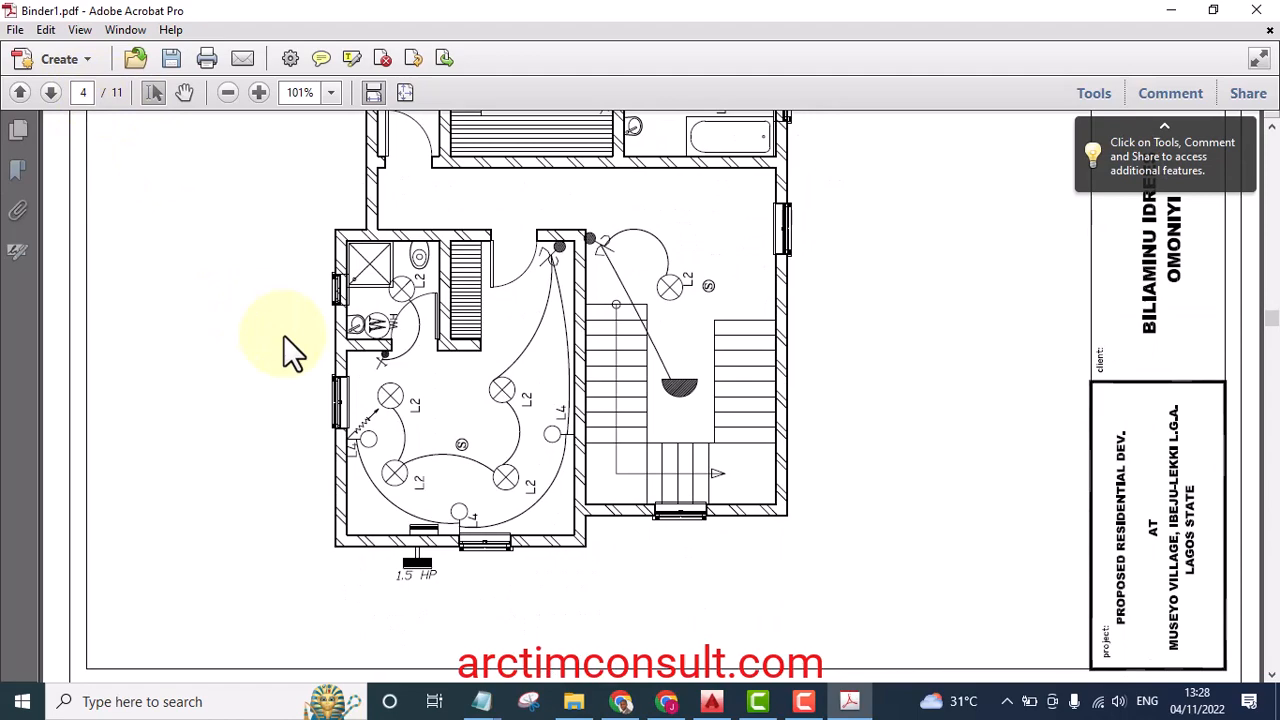
pyautogui.click(50, 92)
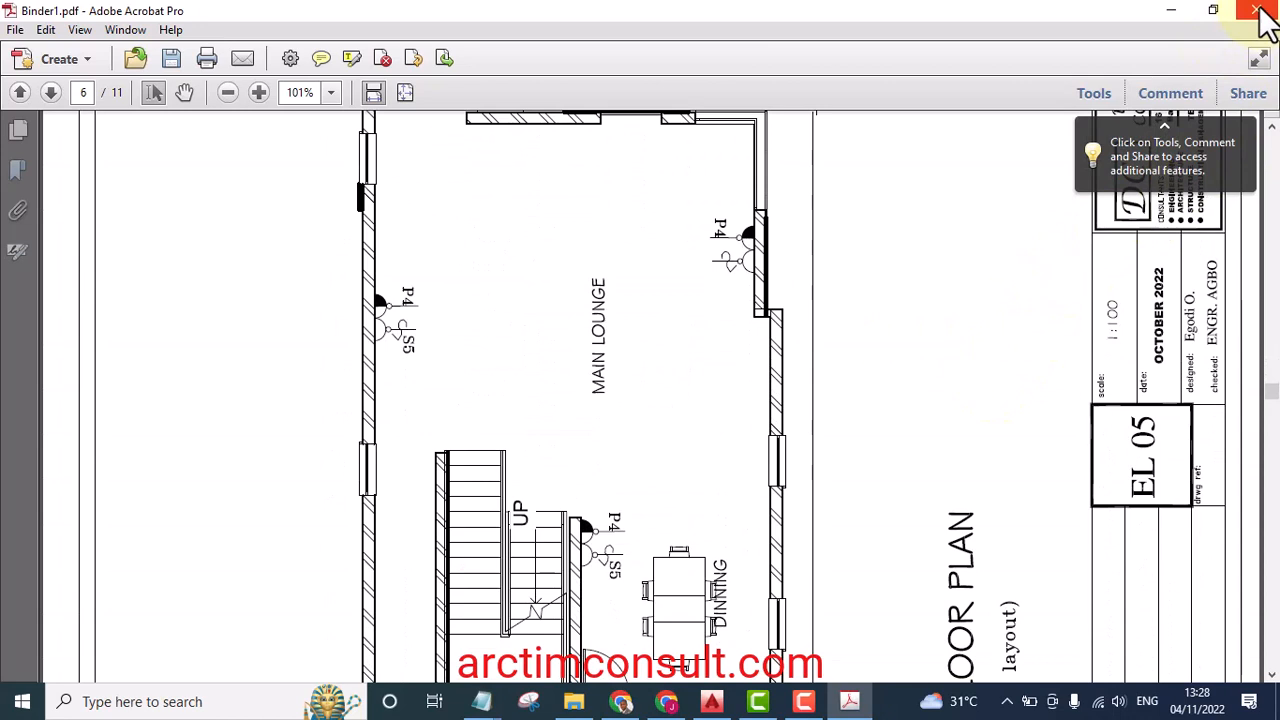
# Close the Binder1.pdf window and answer Yes to saving changes
pyautogui.click(1256, 11)
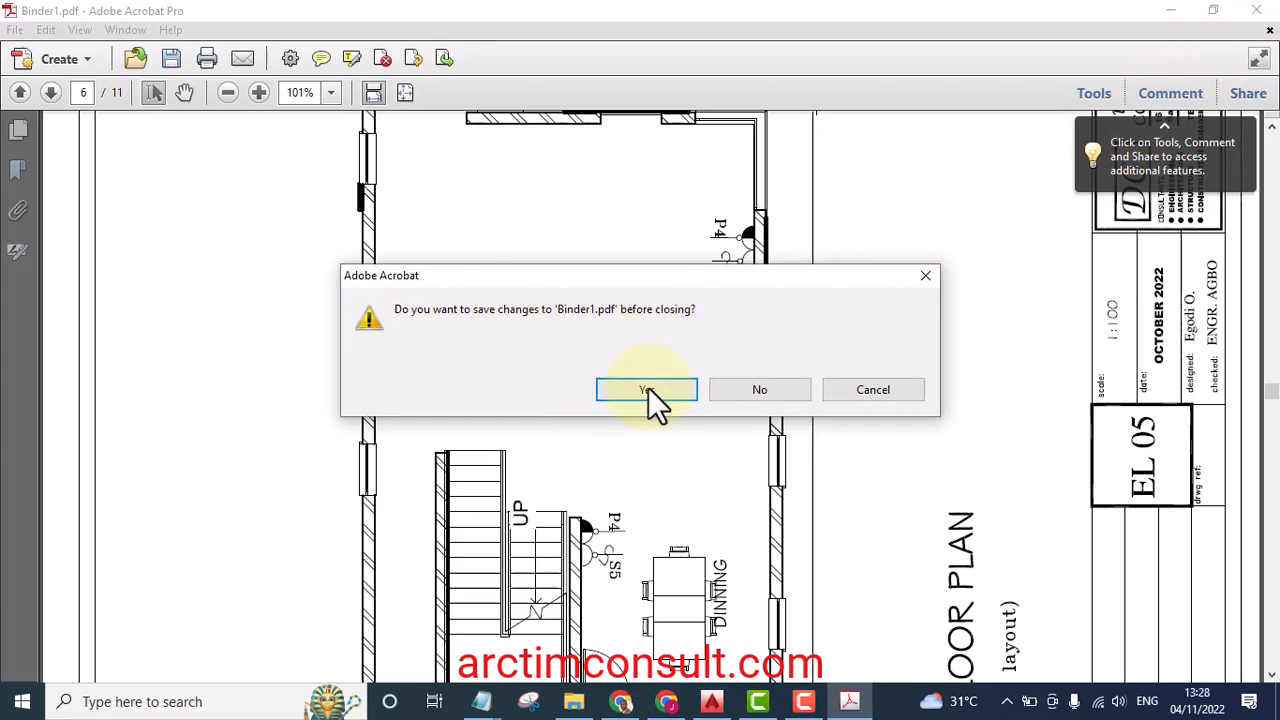
pyautogui.click(646, 389)
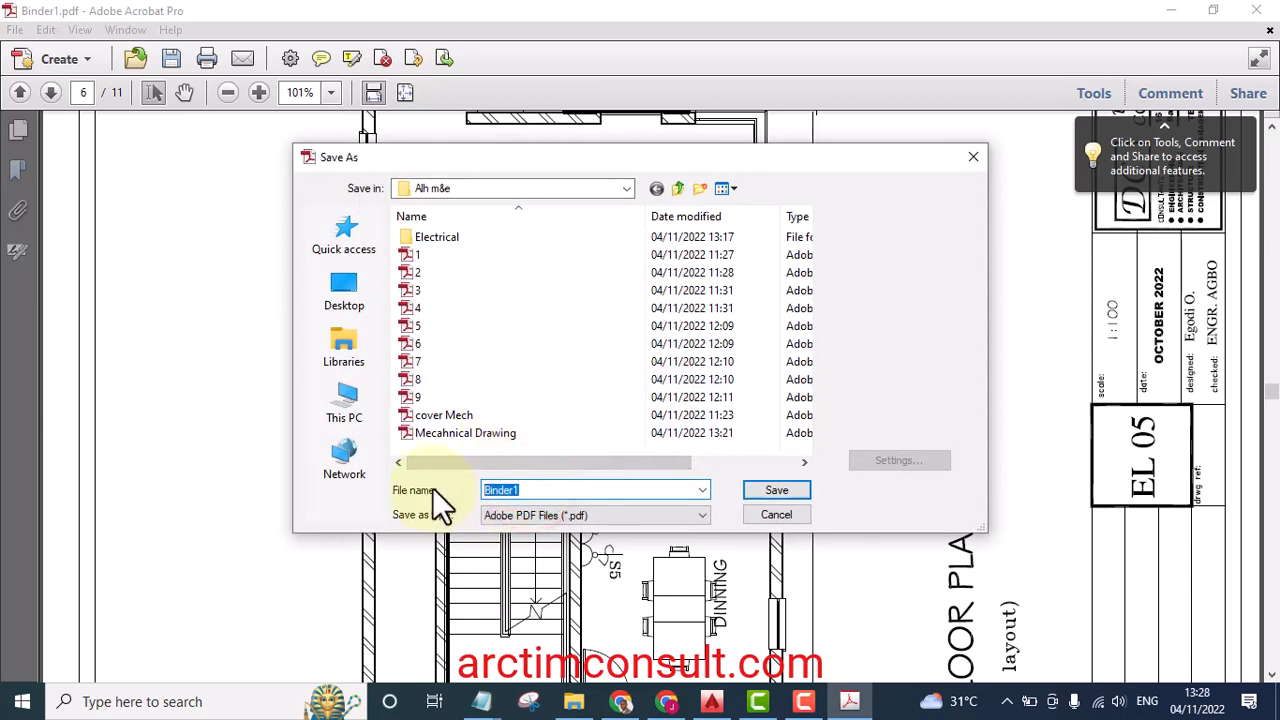
# Save the binder under the file name 'Electraical Drawing'
pyautogui.write('Ec')
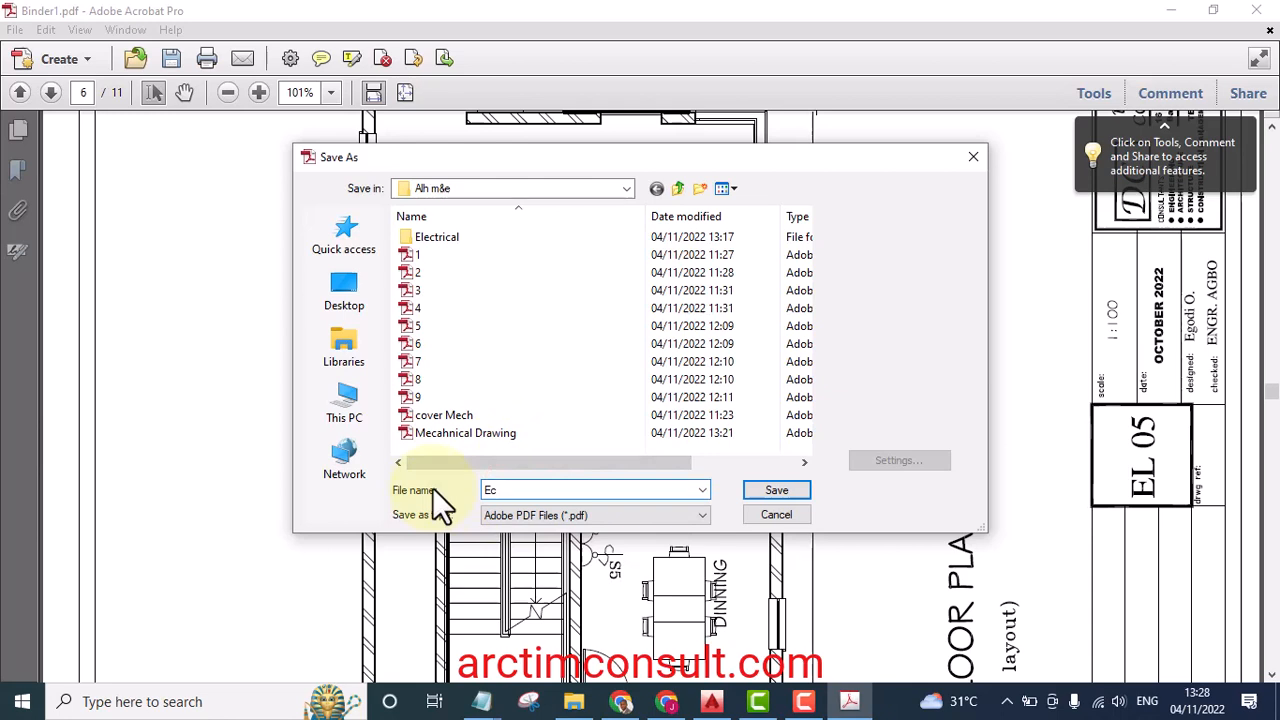
pyautogui.write('lecy')
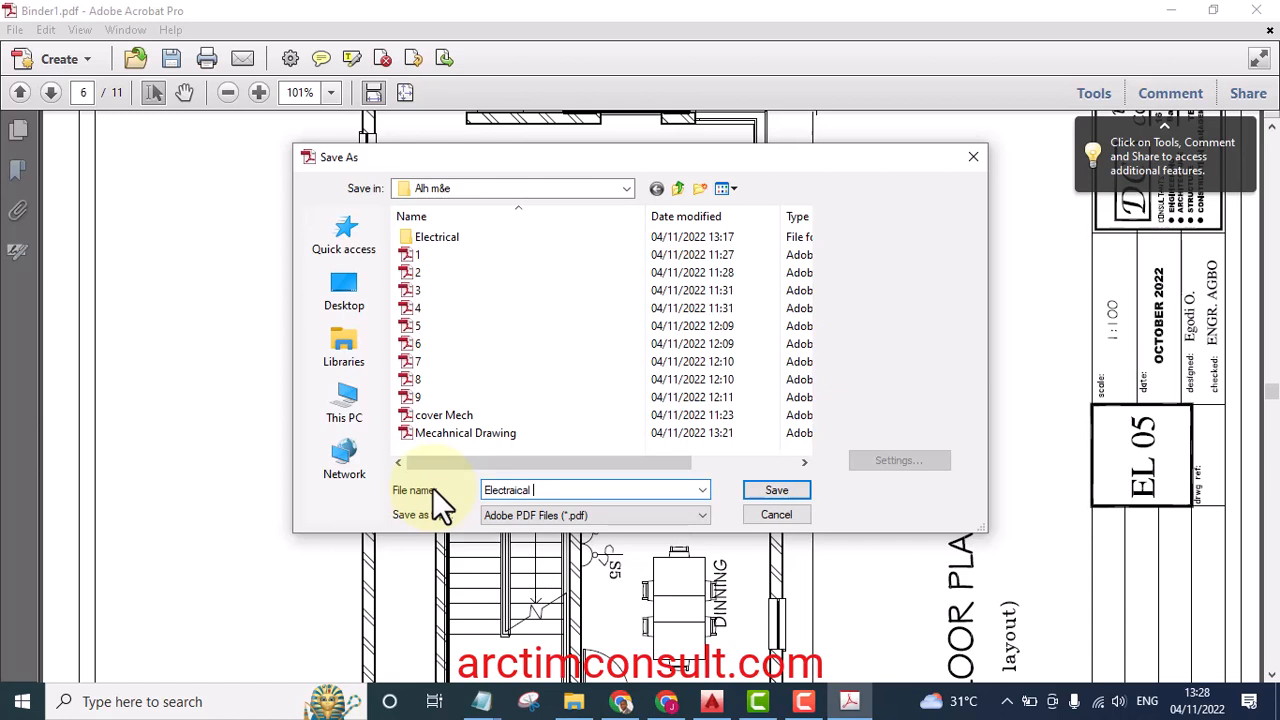
pyautogui.write('D')
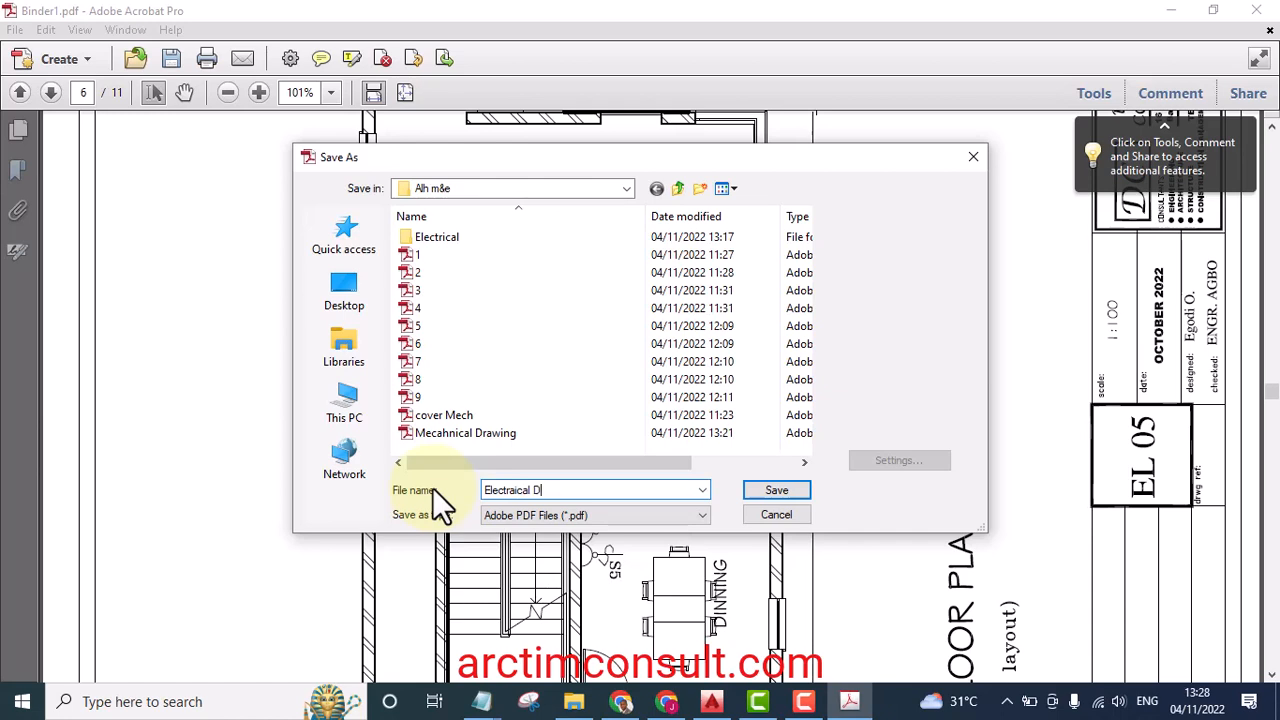
pyautogui.write('rawing')
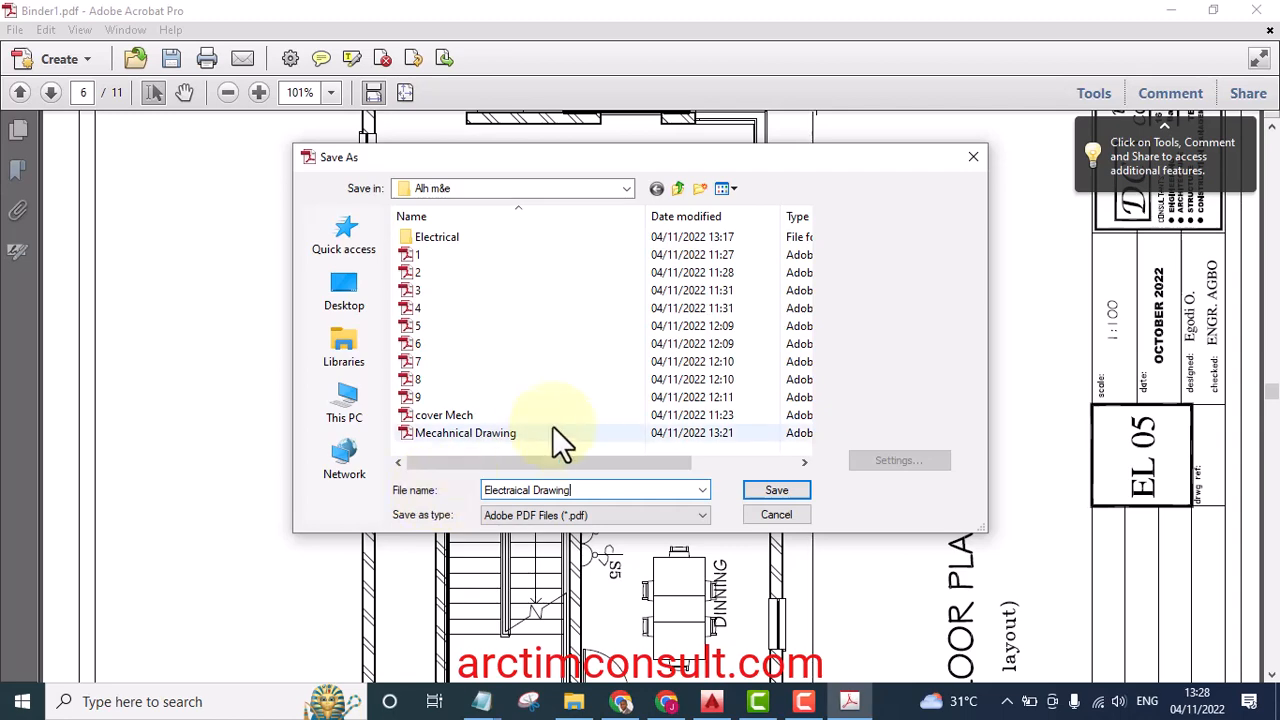
pyautogui.click(776, 514)
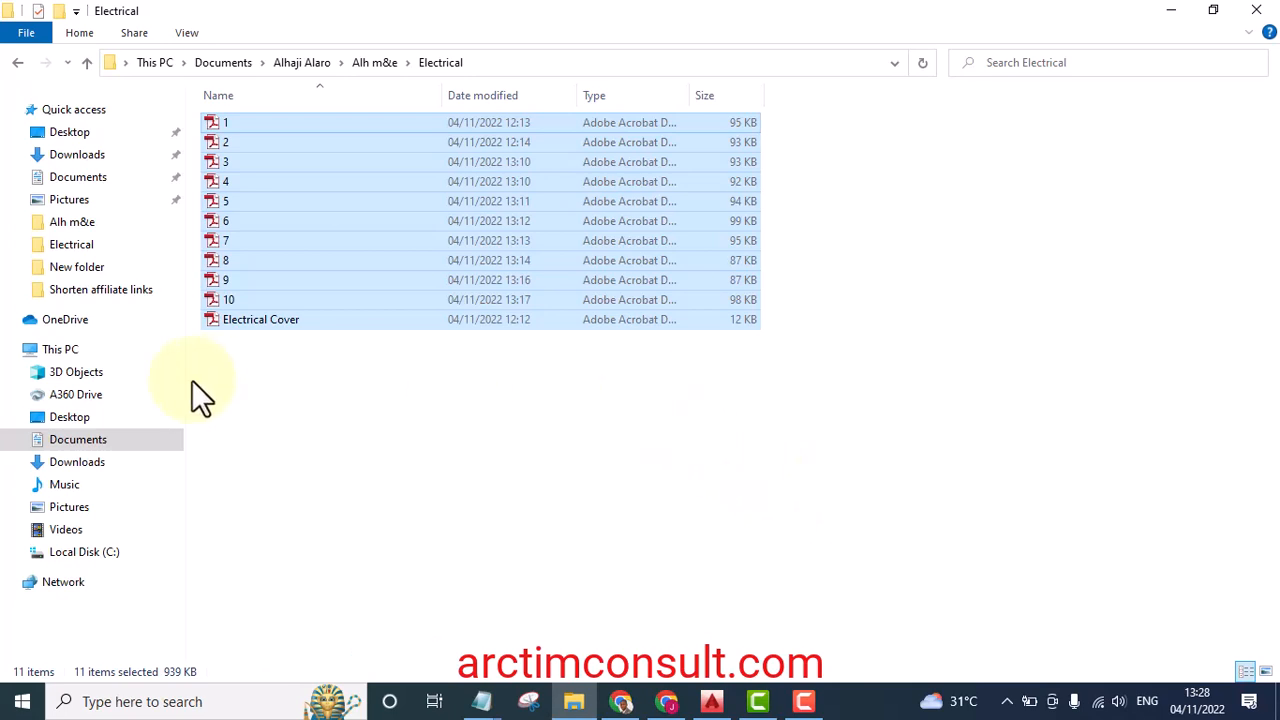
# Return to Alh m&e and open Electraical Drawing with Adobe Acrobat X
pyautogui.click(374, 62)
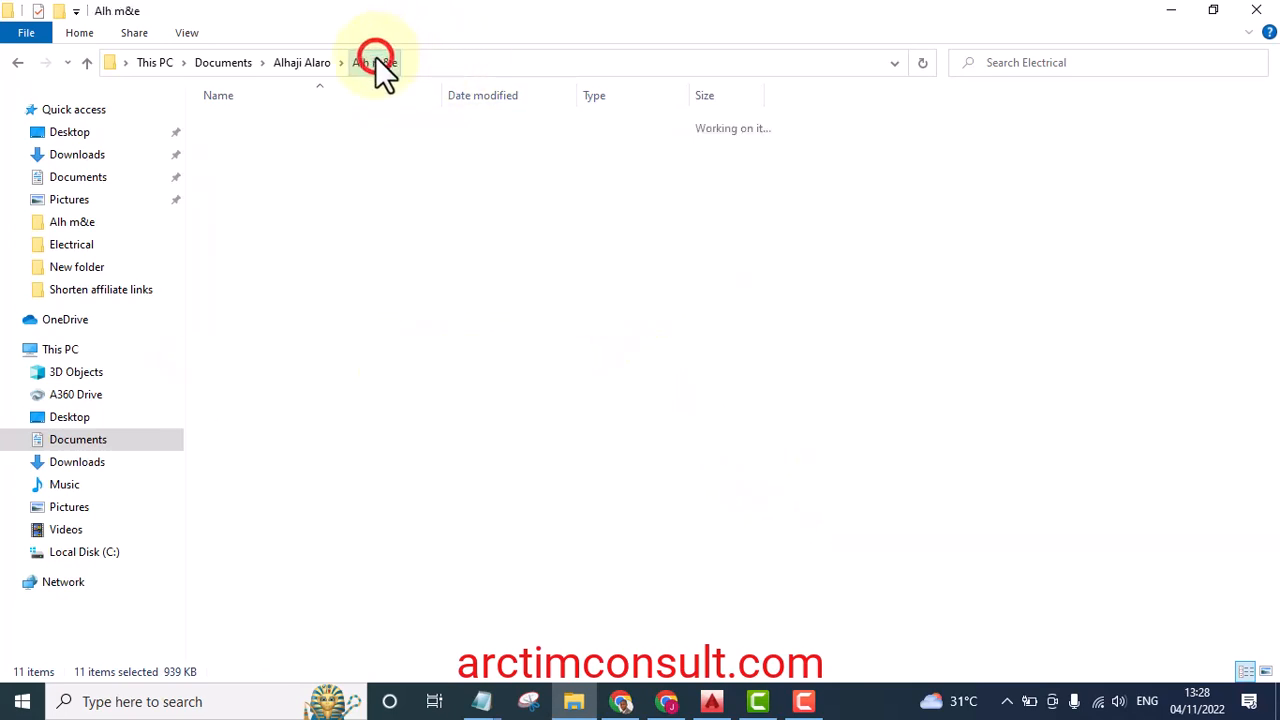
pyautogui.click(374, 62)
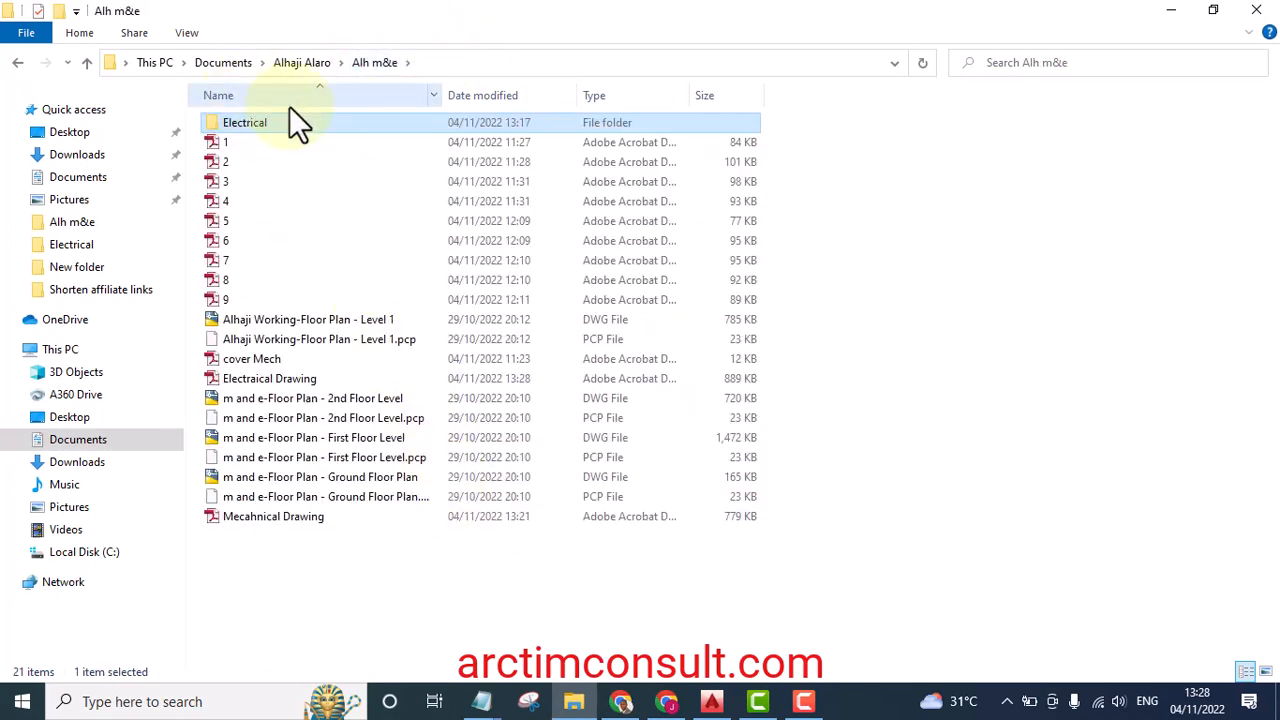
pyautogui.moveTo(310, 550)
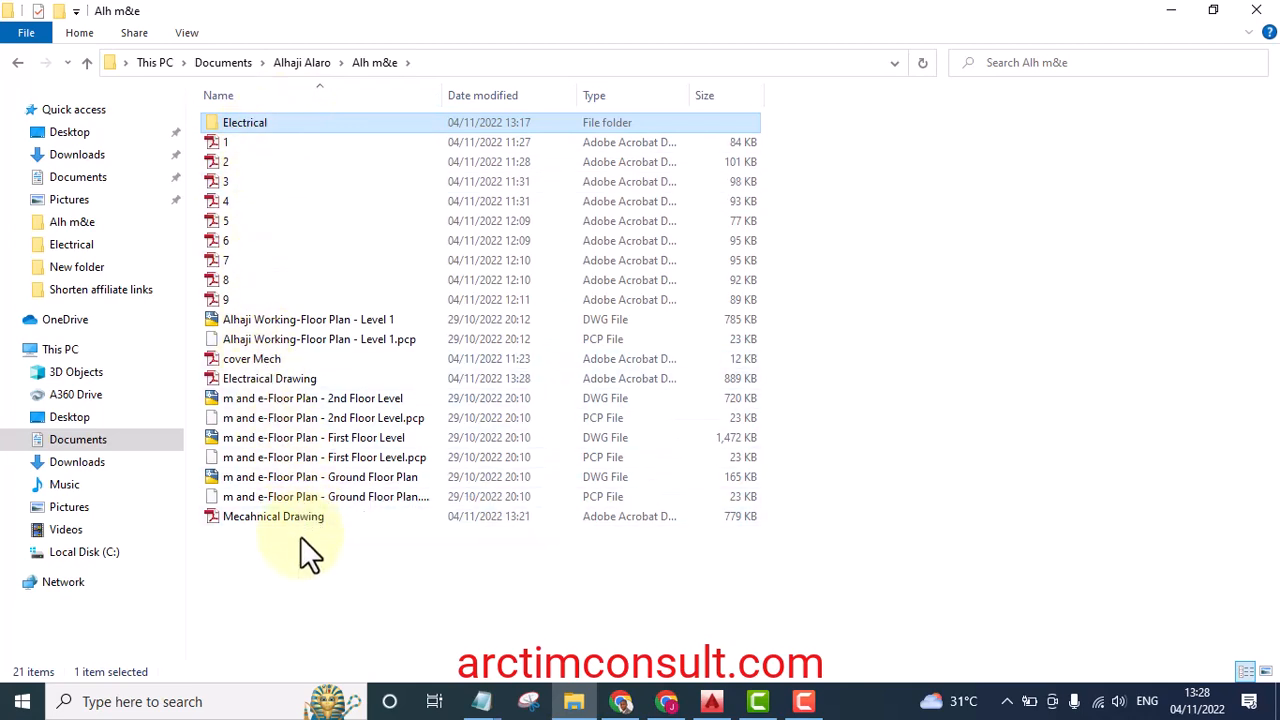
pyautogui.moveTo(265, 410)
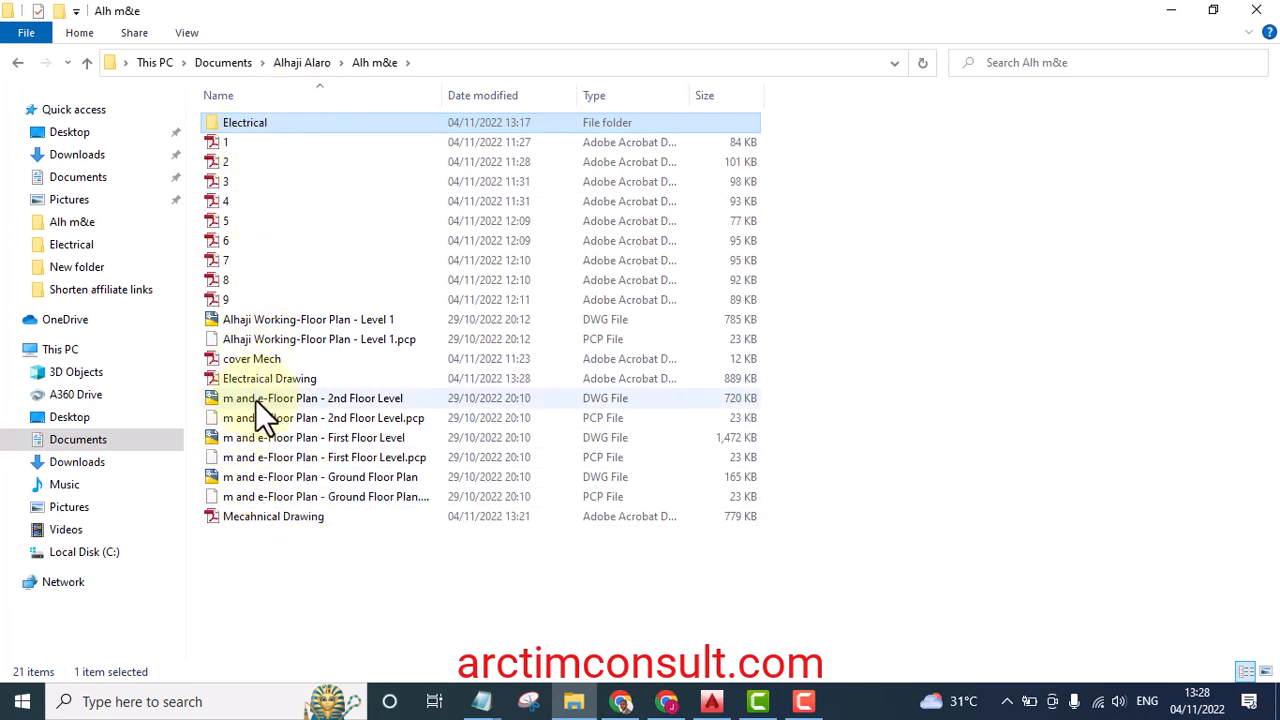
pyautogui.click(268, 378)
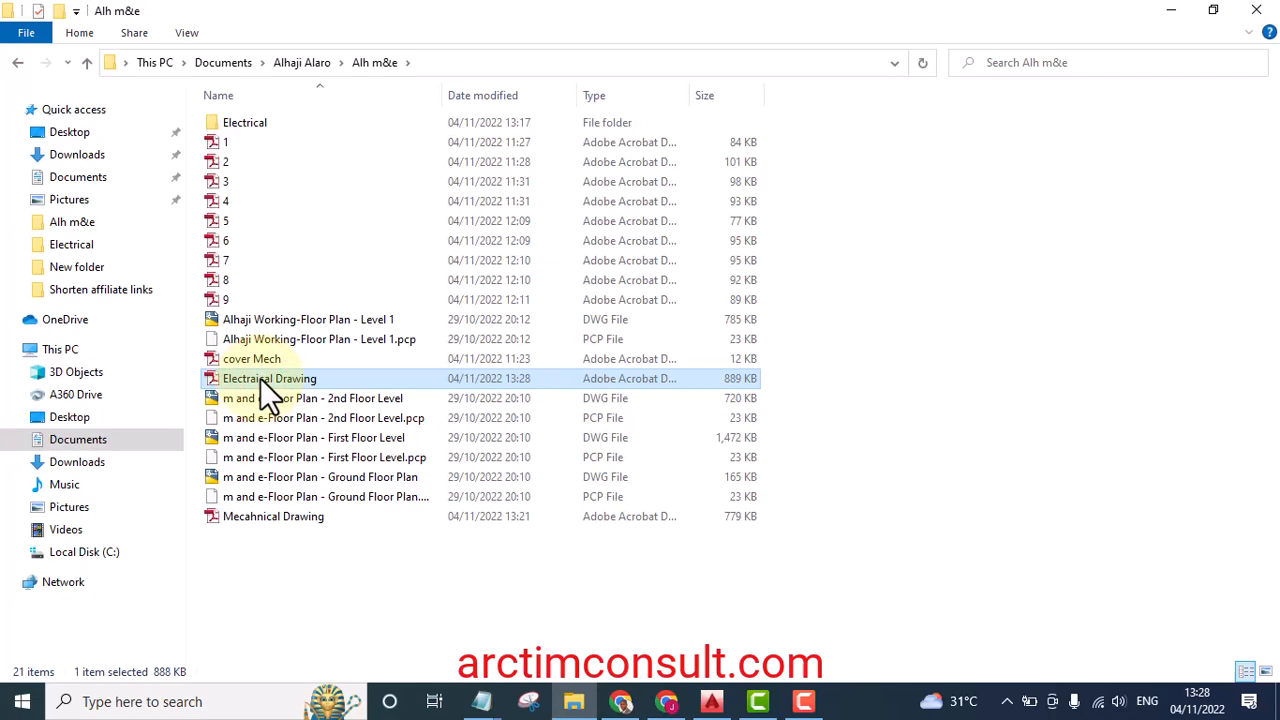
pyautogui.rightClick(269, 378)
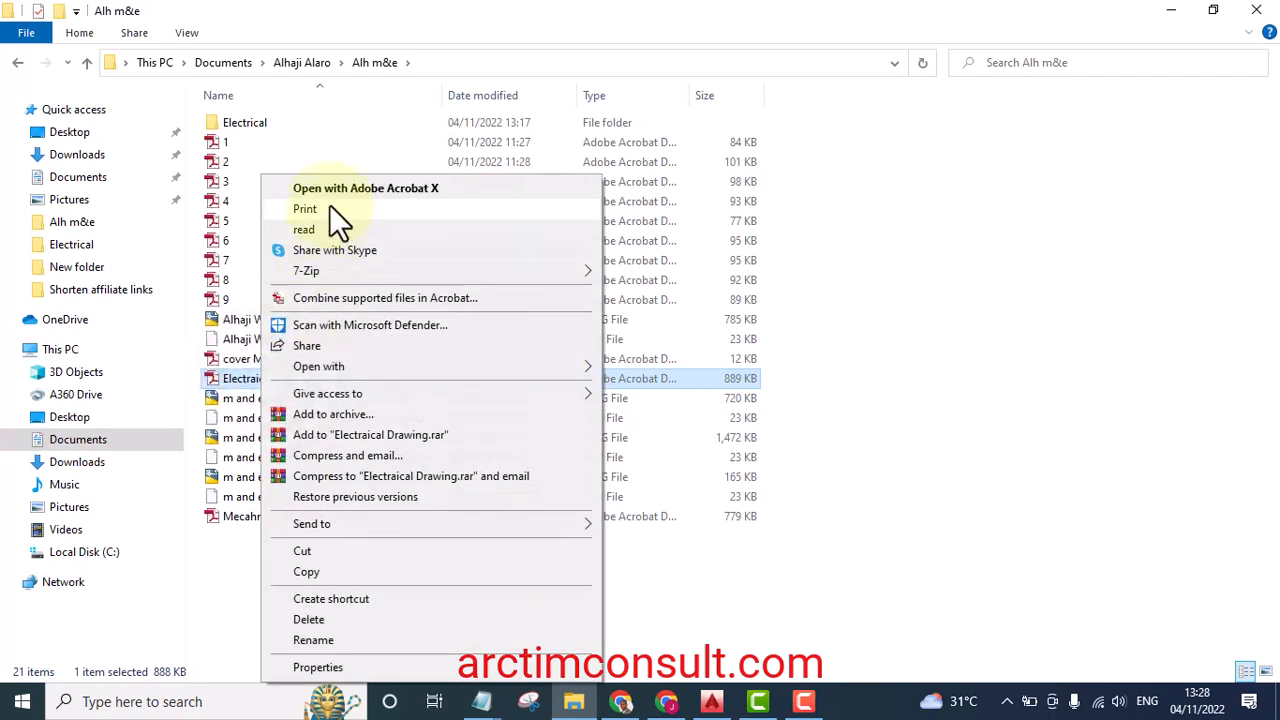
pyautogui.click(366, 188)
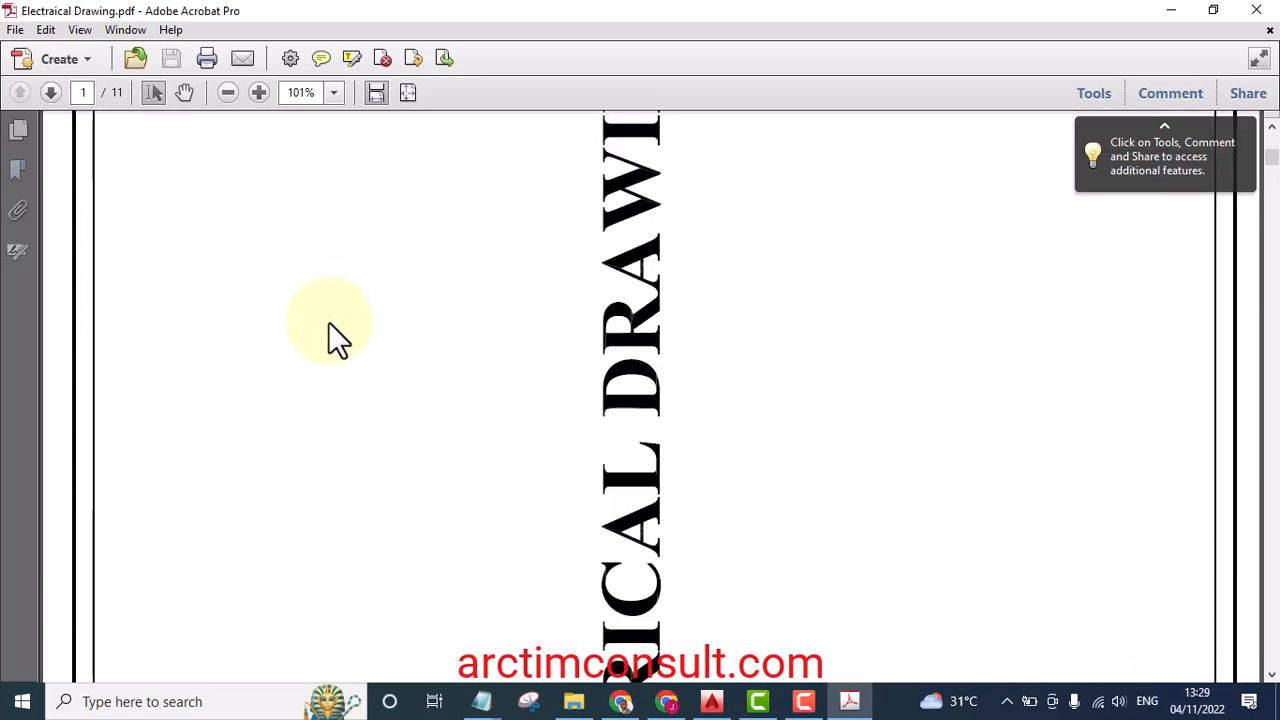
# Advance to the third drawing page and scroll through the following sheets
pyautogui.click(50, 92)
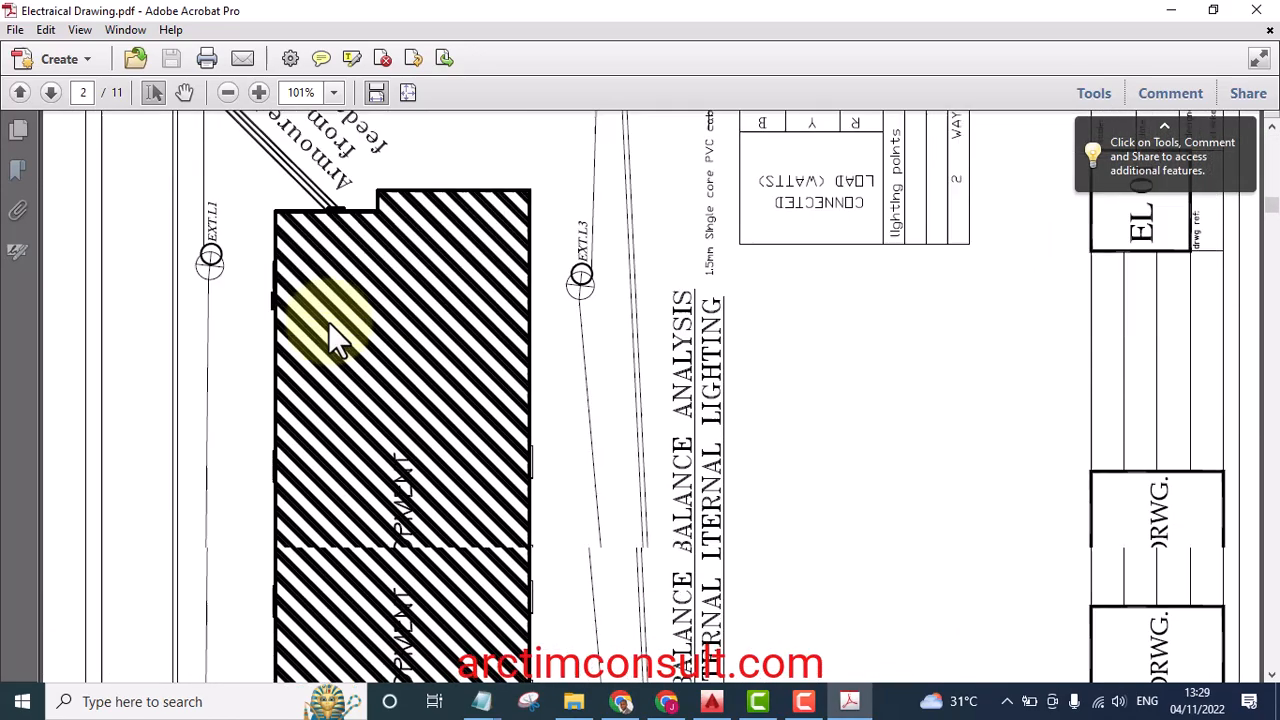
pyautogui.click(50, 92)
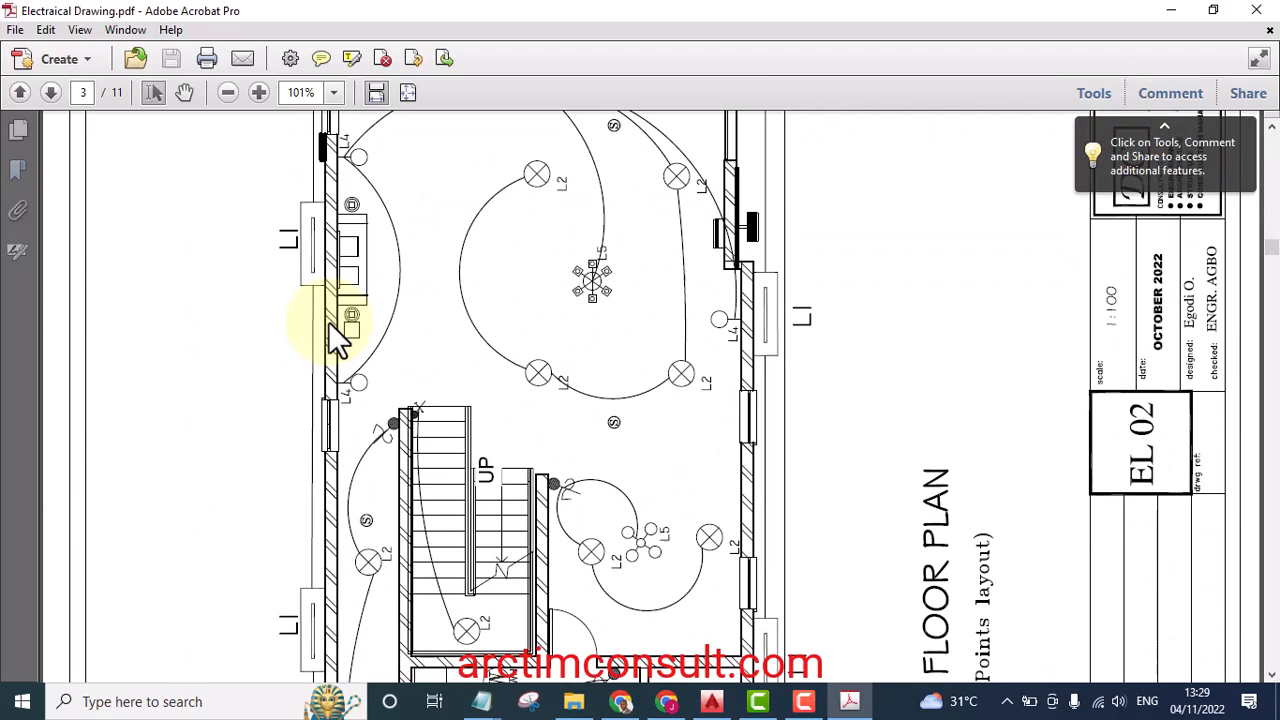
pyautogui.scroll(-3)
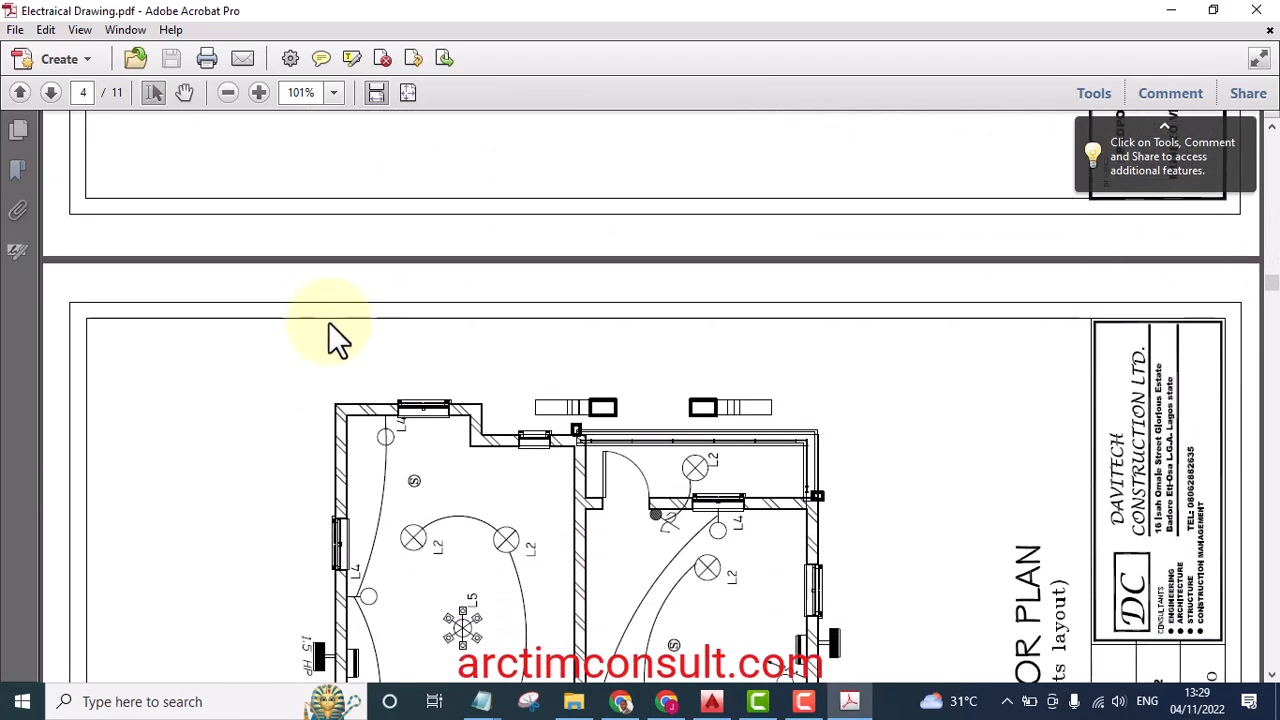
pyautogui.scroll(-3)
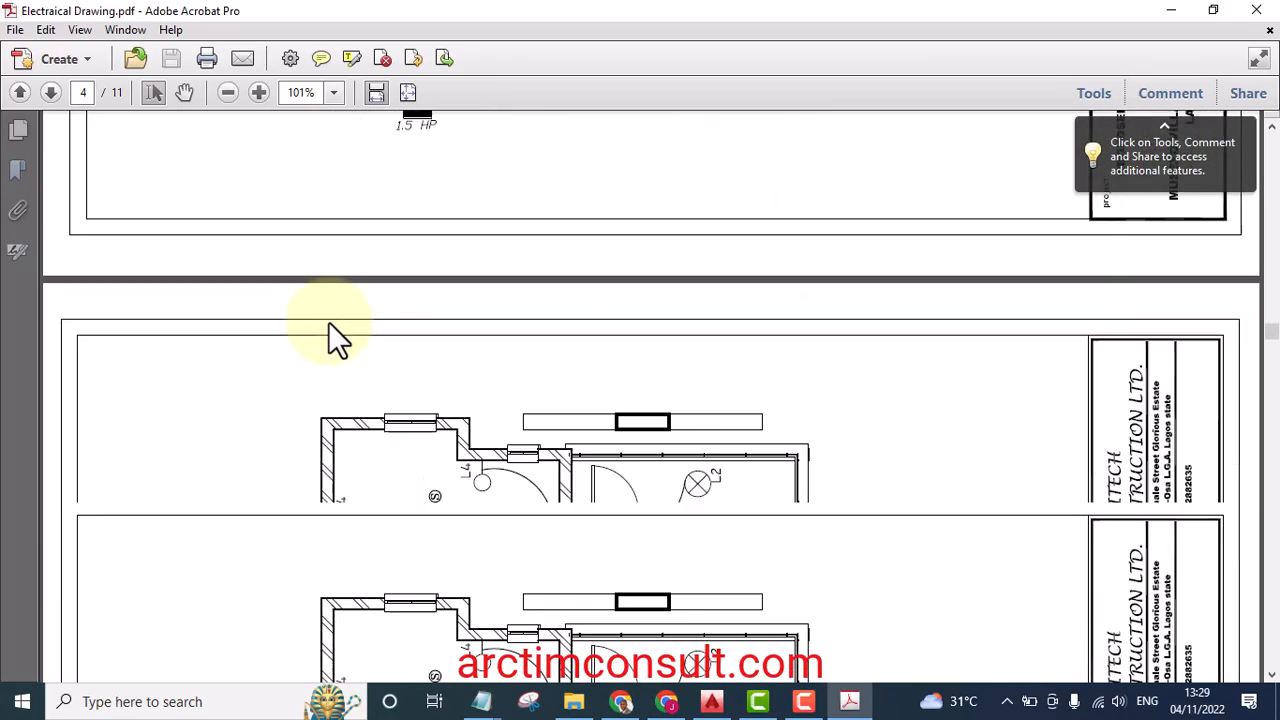
pyautogui.scroll(-3)
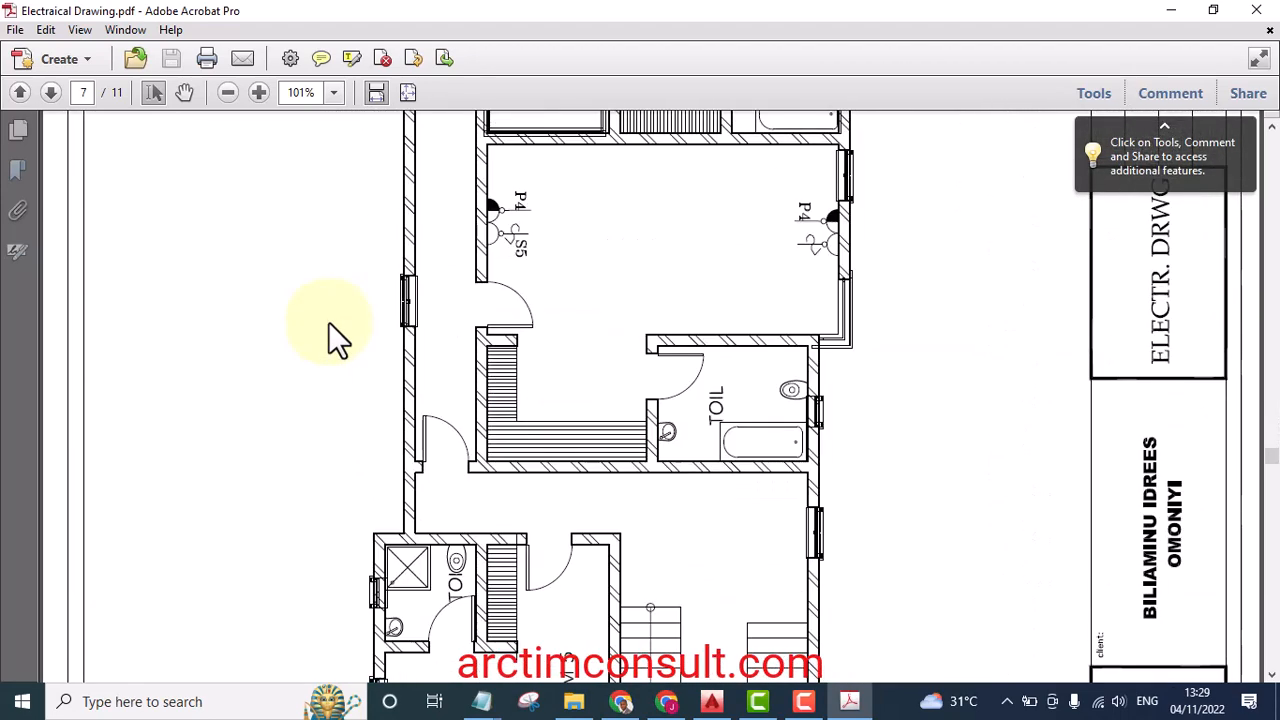
# Jump to page 8 and scroll through the second floor plan
pyautogui.click(50, 92)
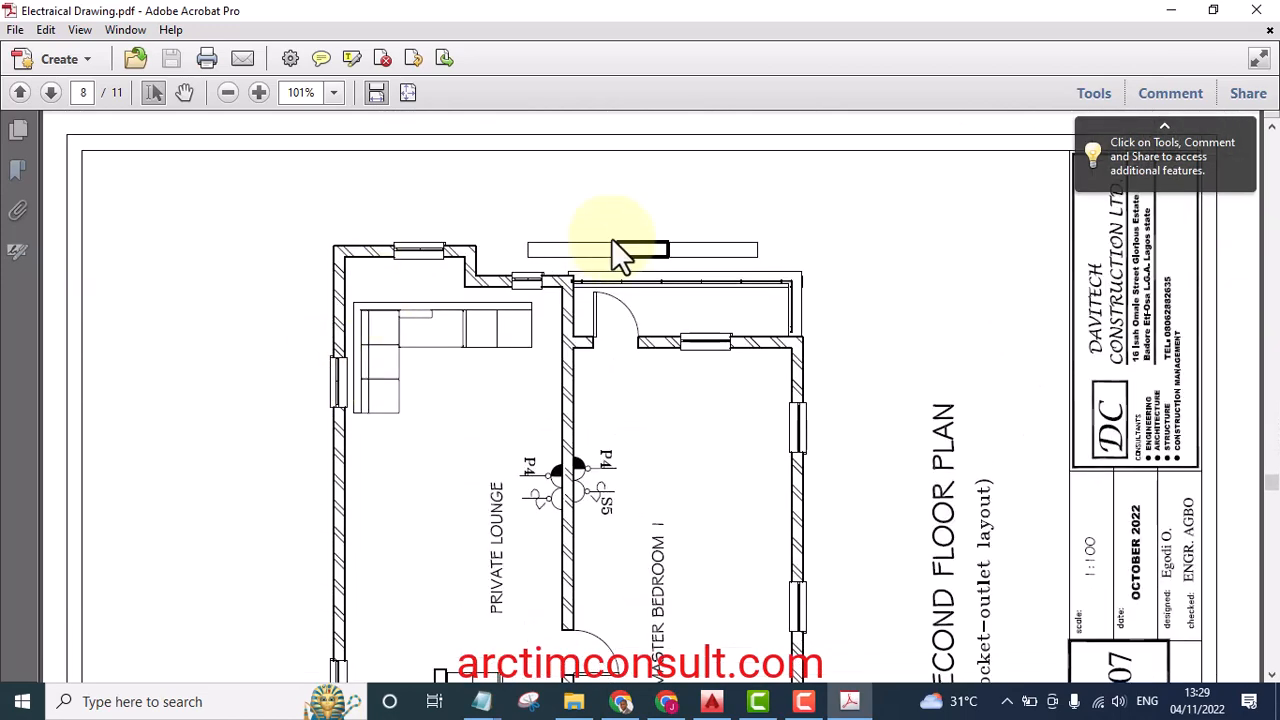
pyautogui.scroll(-3)
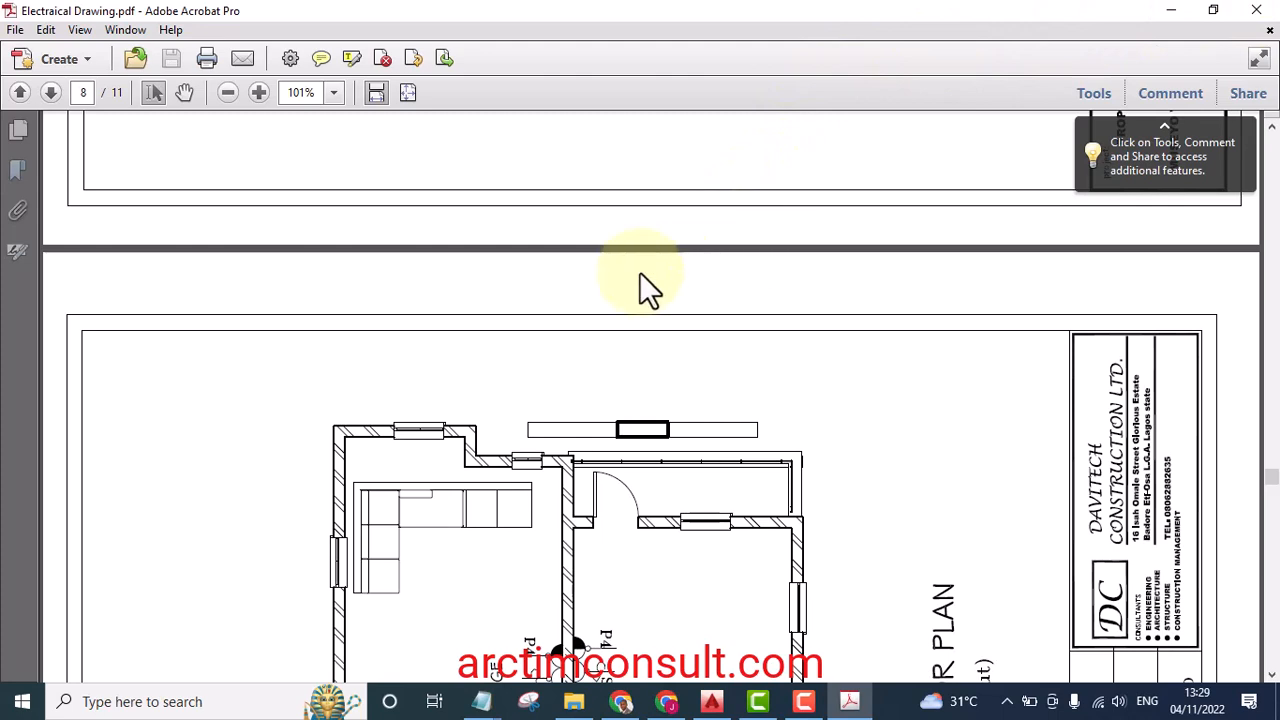
pyautogui.scroll(-3)
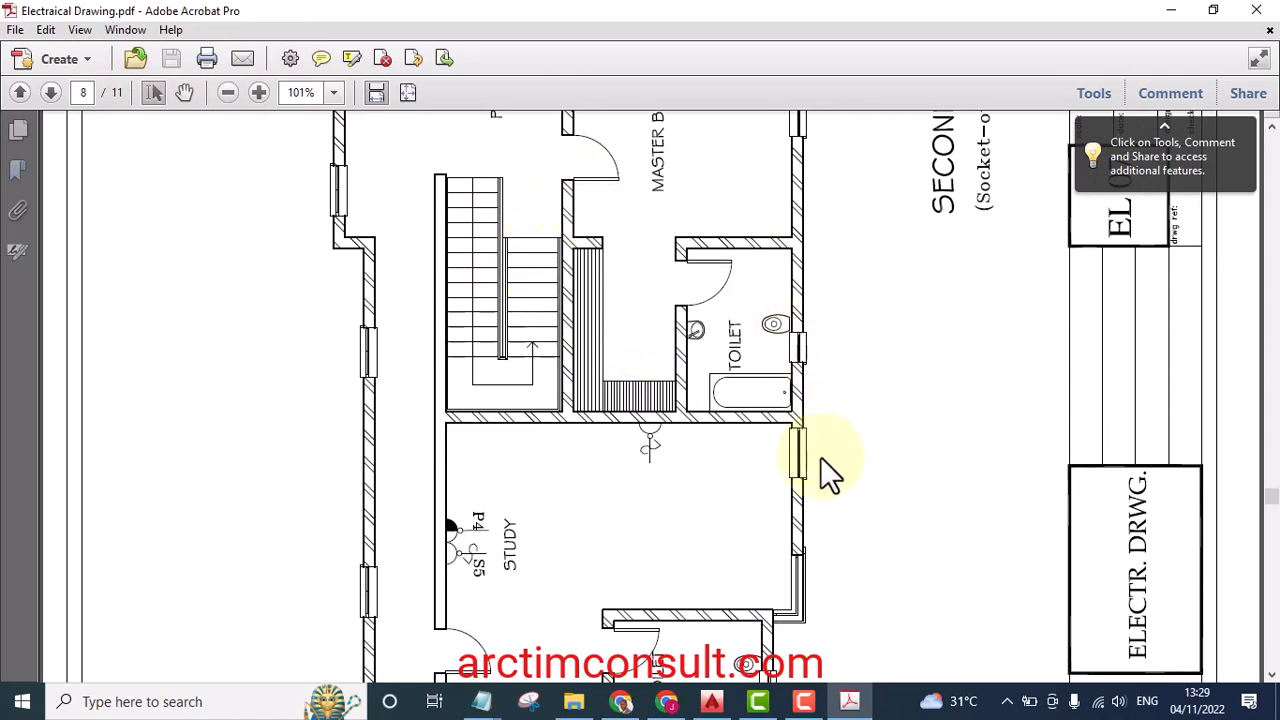
pyautogui.moveTo(750, 470)
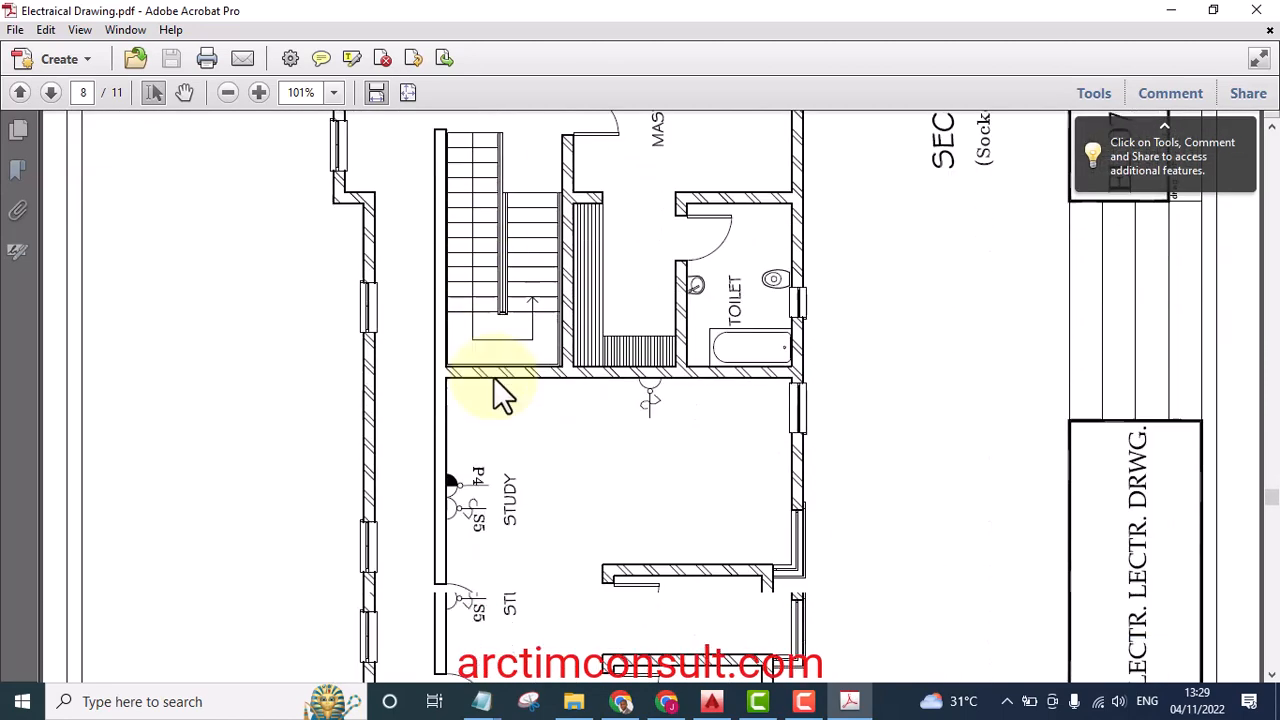
pyautogui.scroll(-3)
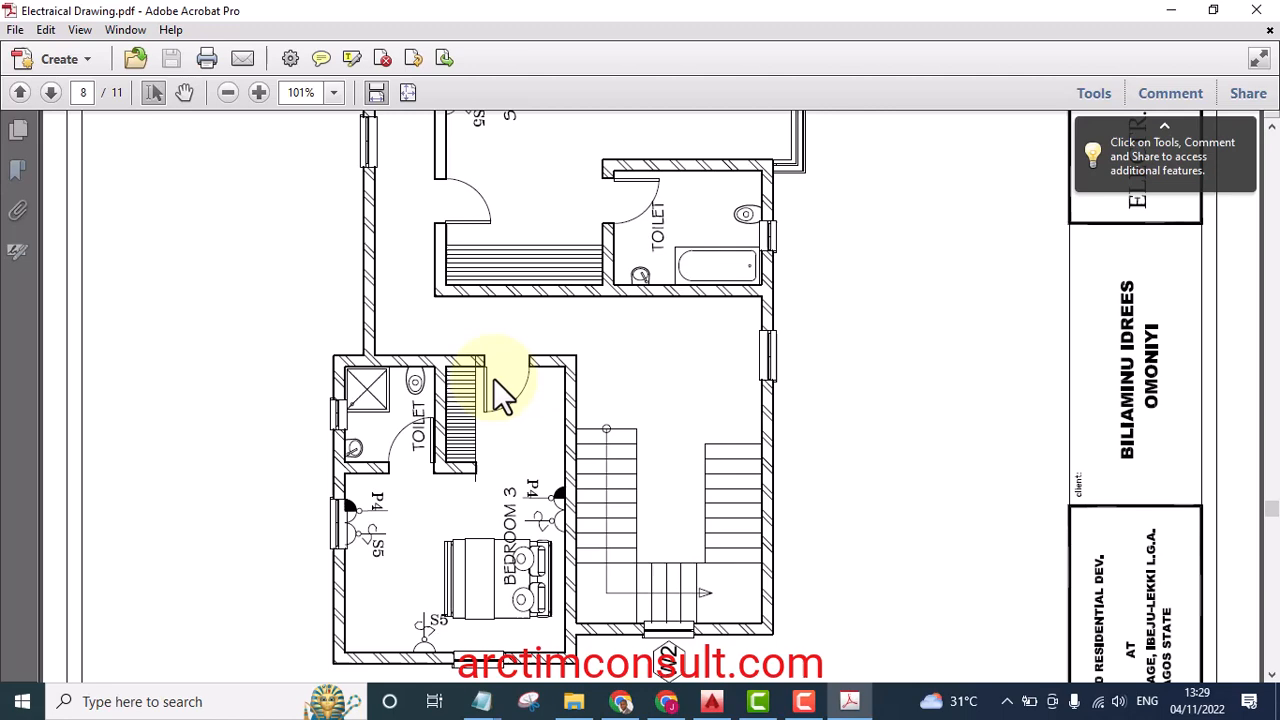
pyautogui.scroll(-3)
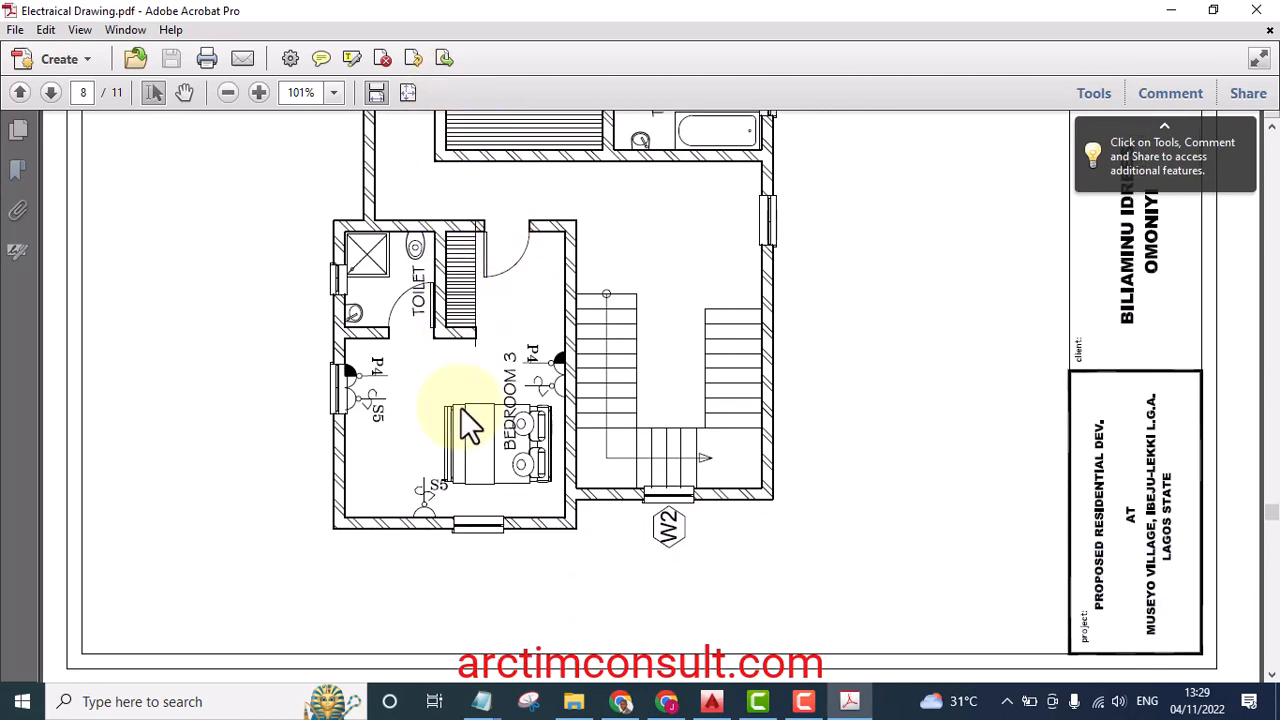